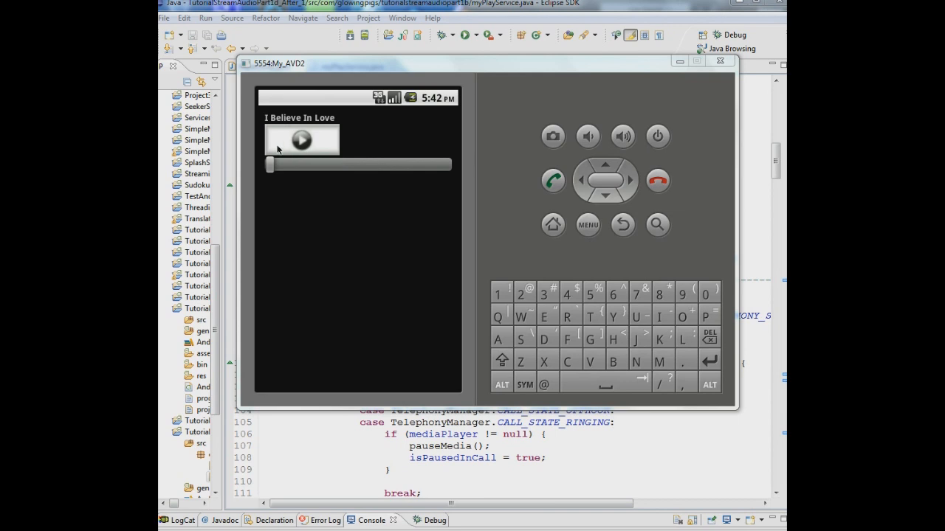
pyautogui.moveTo(397, 175)
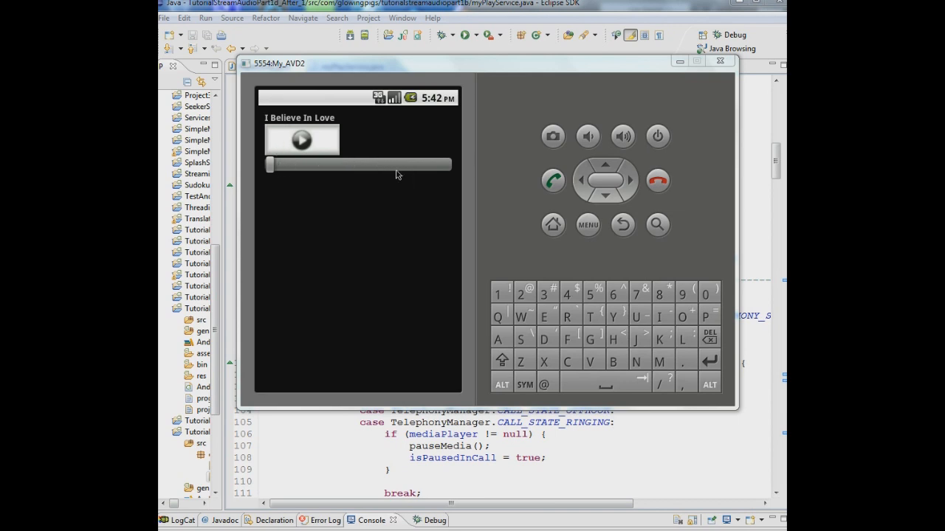
pyautogui.moveTo(389, 264)
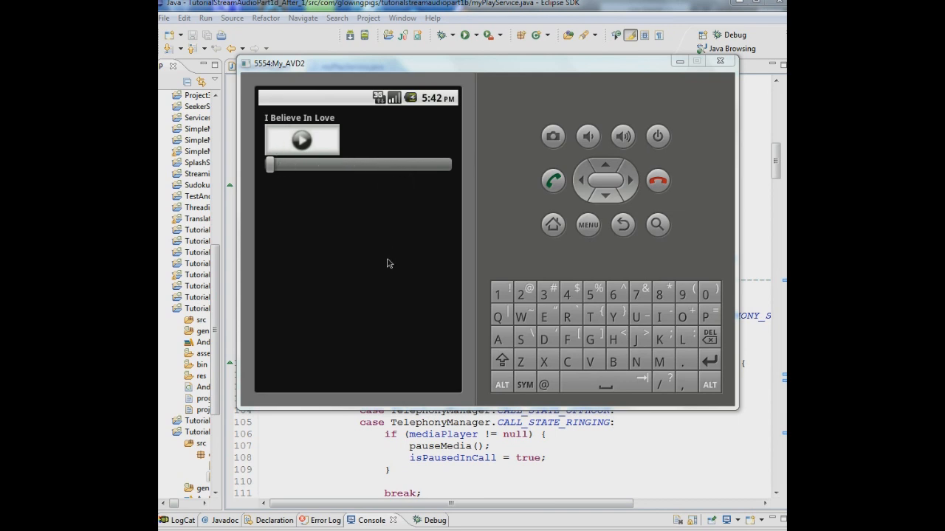
pyautogui.moveTo(300, 160)
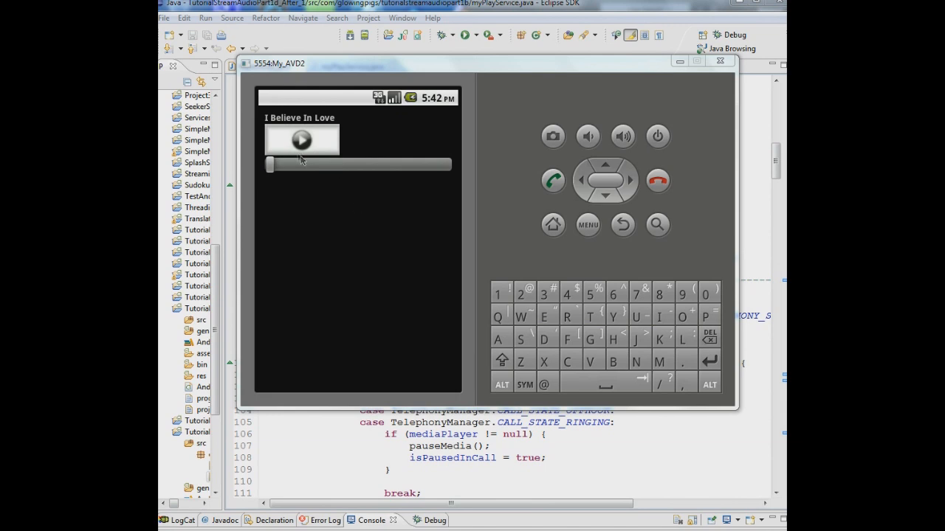
# Tap Play in the emulator app to start streaming 'I Believe In Love'.
pyautogui.click(301, 140)
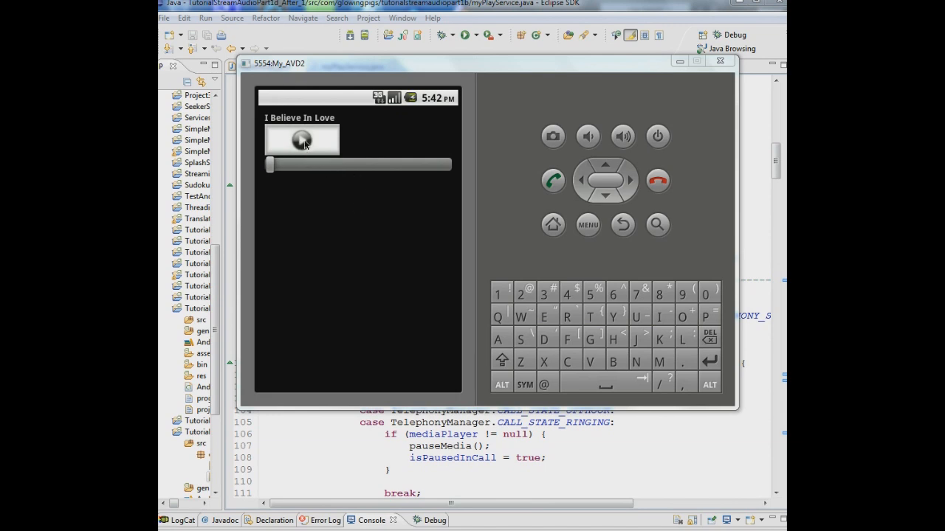
pyautogui.click(301, 140)
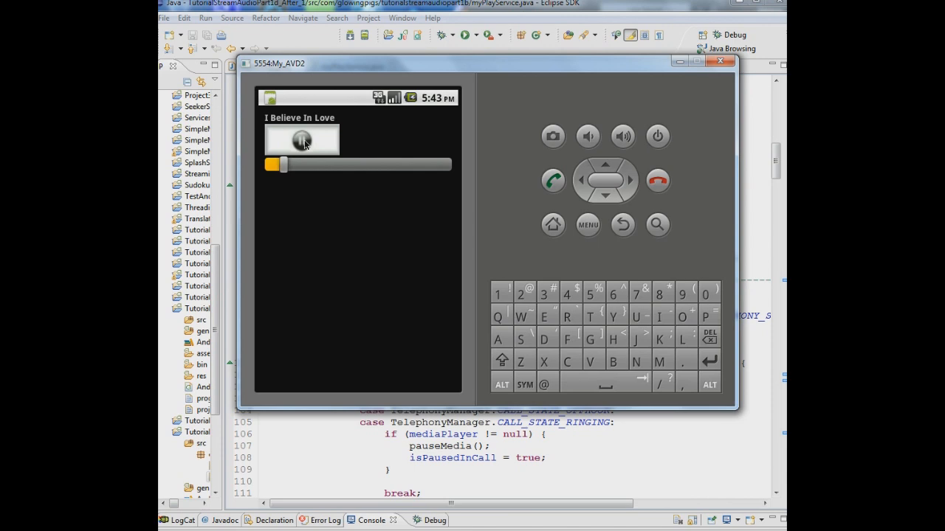
# Drag the seekbar thumb forward and back to test seeking, then stop the song.
pyautogui.click(301, 139)
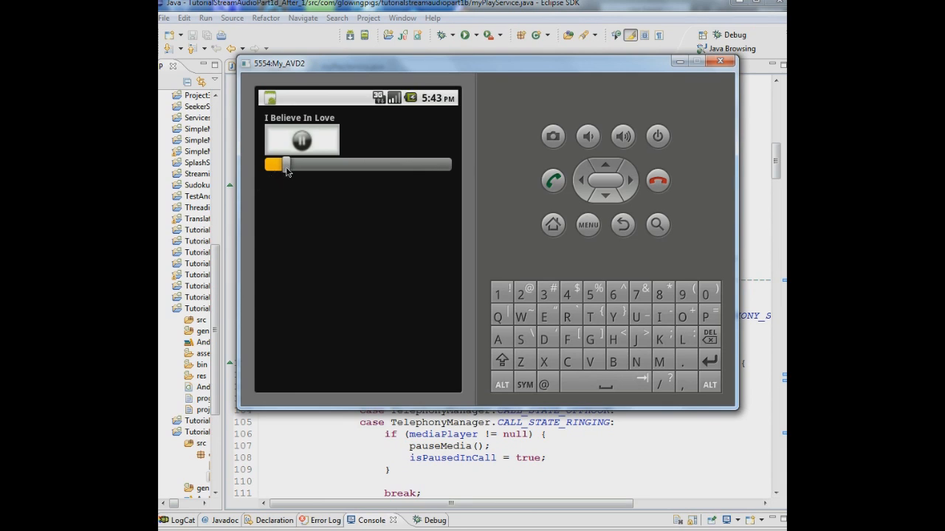
pyautogui.moveTo(284, 164); pyautogui.dragTo(404, 165)
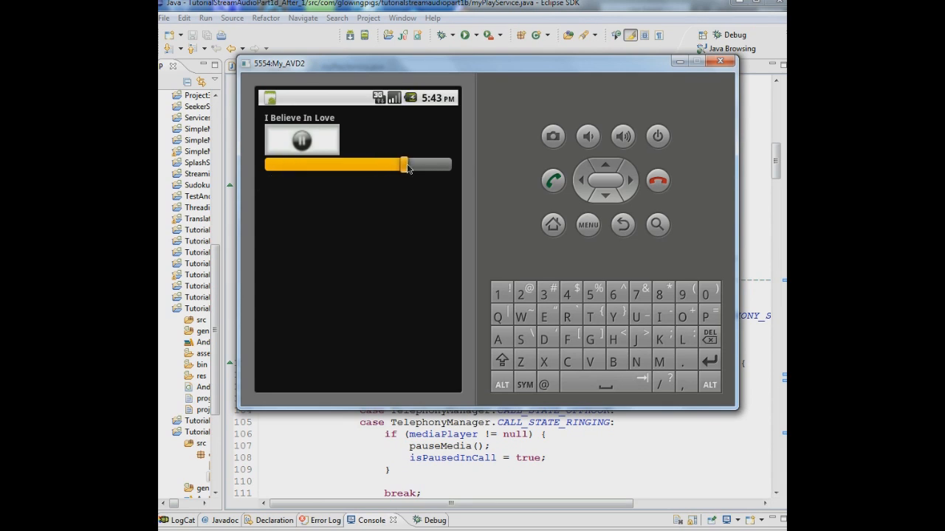
pyautogui.moveTo(406, 164); pyautogui.dragTo(284, 164)
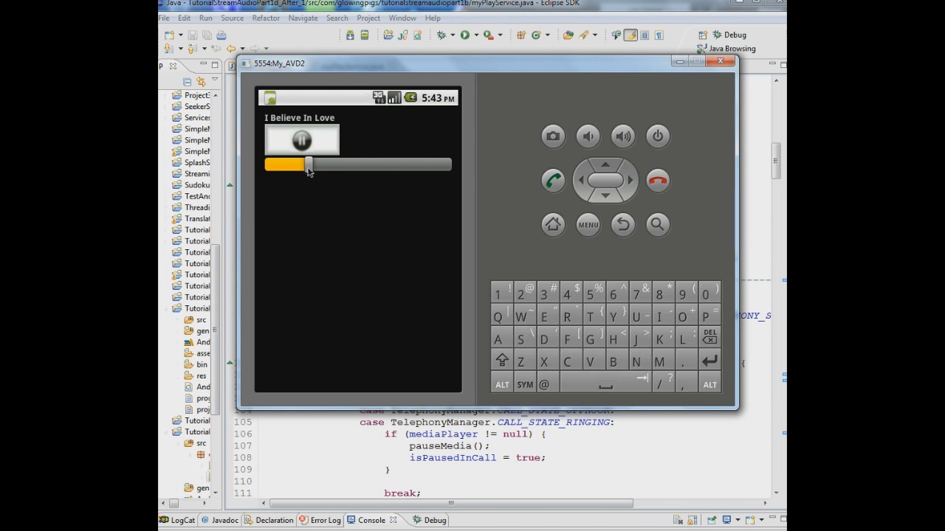
pyautogui.moveTo(307, 164); pyautogui.dragTo(382, 165)
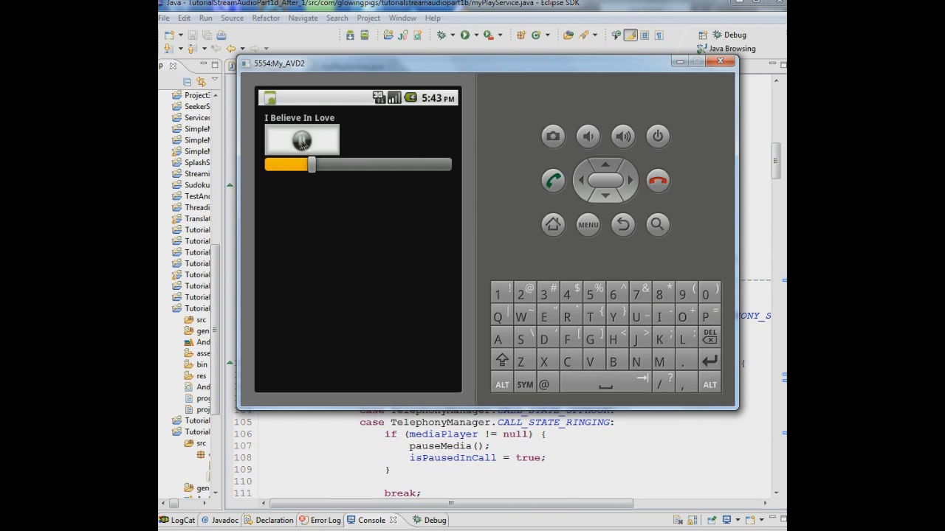
pyautogui.click(301, 140)
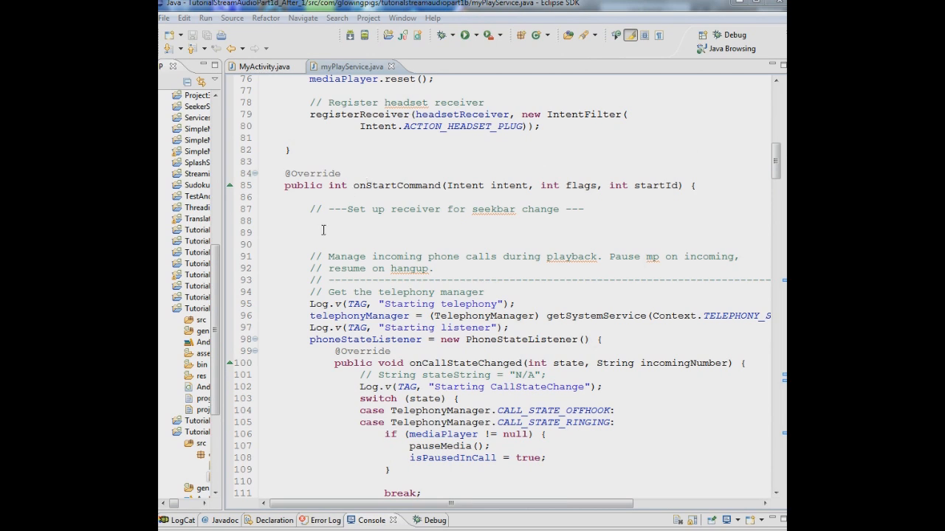
# Add registerReceiver(broadcastReceiver, new IntentFilter(MyActivity.BROADCAST_SEEKBAR)) to onStartCommand, dismissing Quick Fix.
pyautogui.write('registerReceiver(broadcastReceiver, new IntentFilter(')
pyautogui.write('MyActivity.BROADCAST_SEEKBAR));')
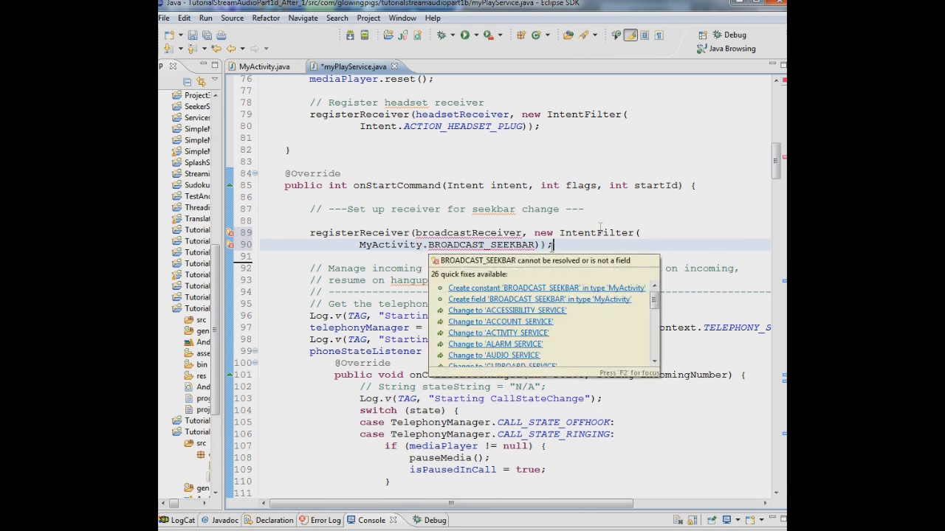
pyautogui.press('Escape')
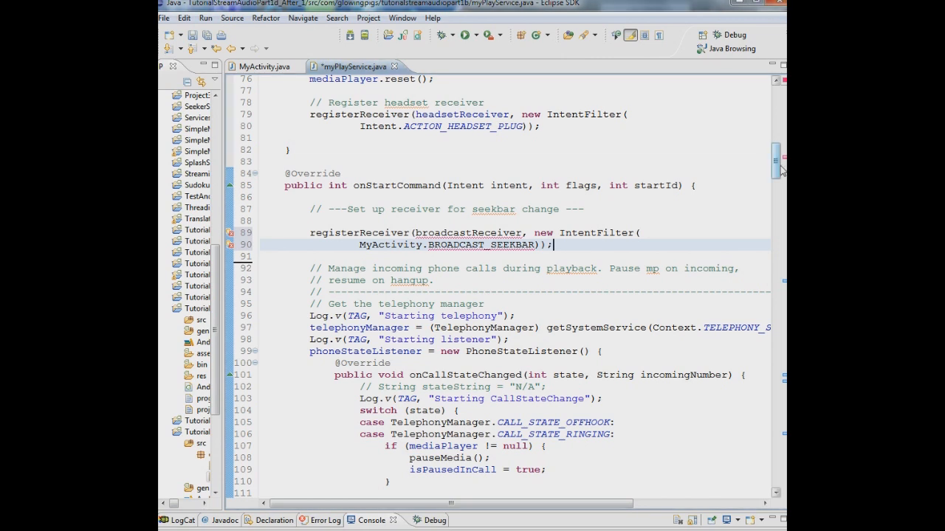
pyautogui.scroll(-3)
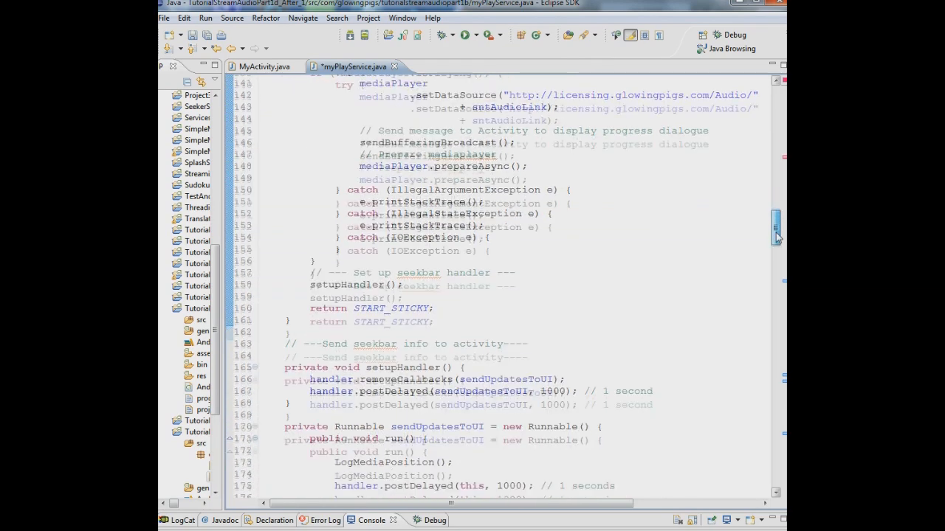
pyautogui.scroll(-3)
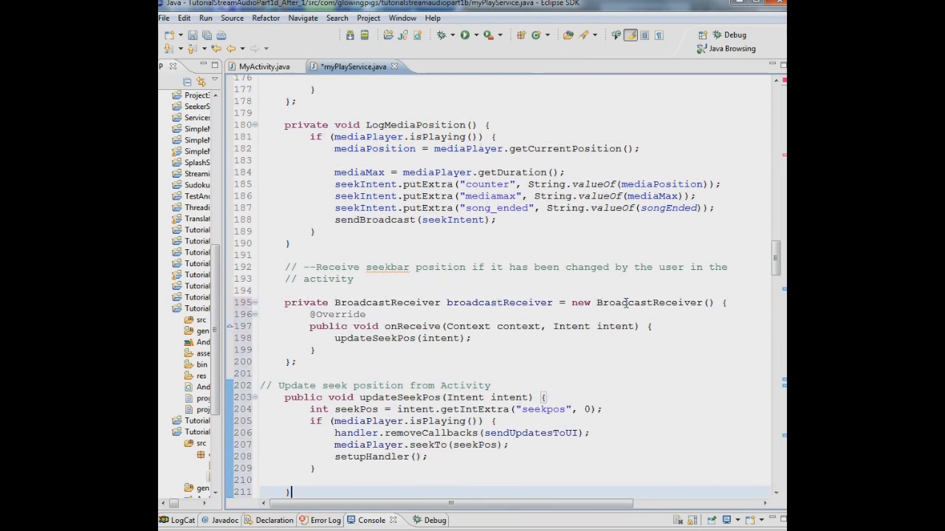
pyautogui.moveTo(649, 303)
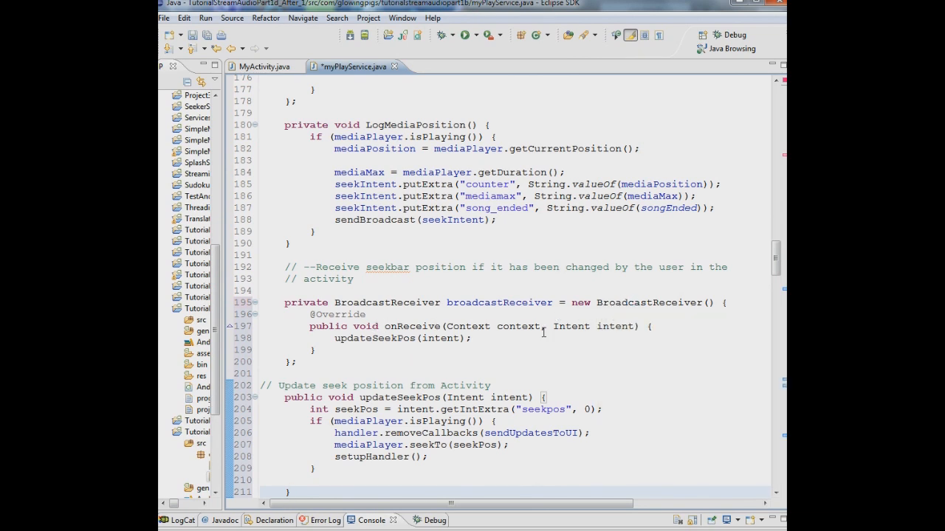
pyautogui.moveTo(604, 327)
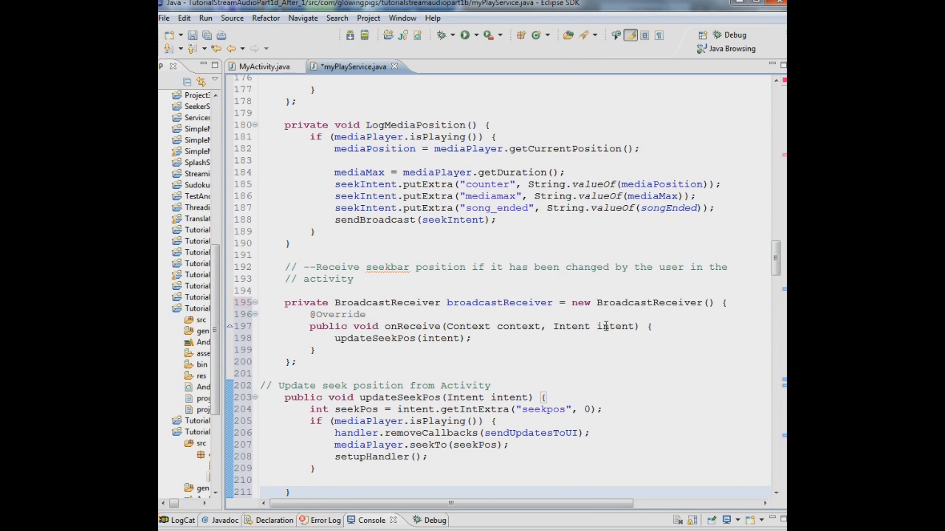
pyautogui.moveTo(620, 327)
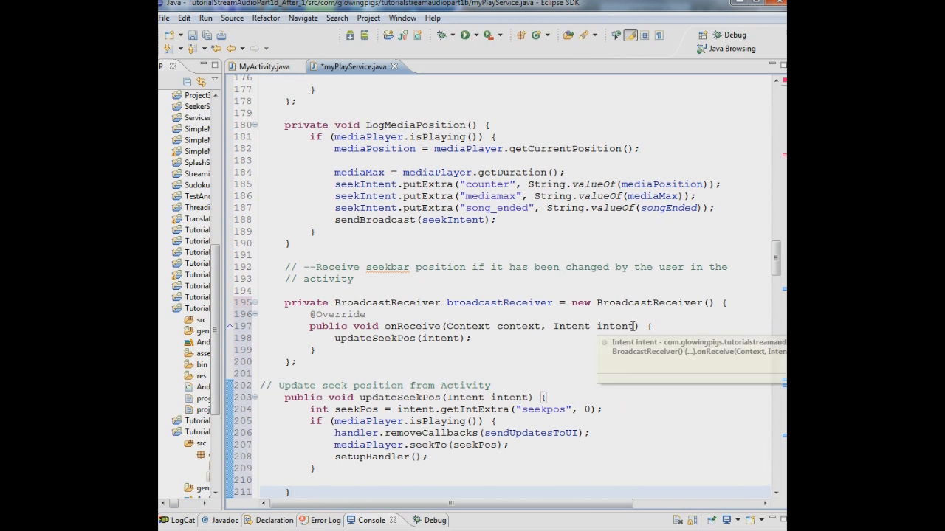
pyautogui.moveTo(345, 340)
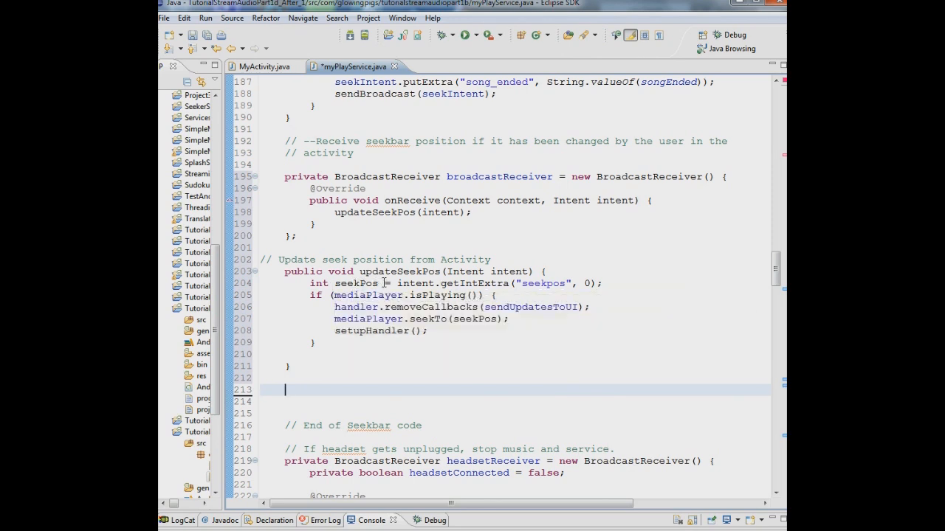
pyautogui.moveTo(450, 283)
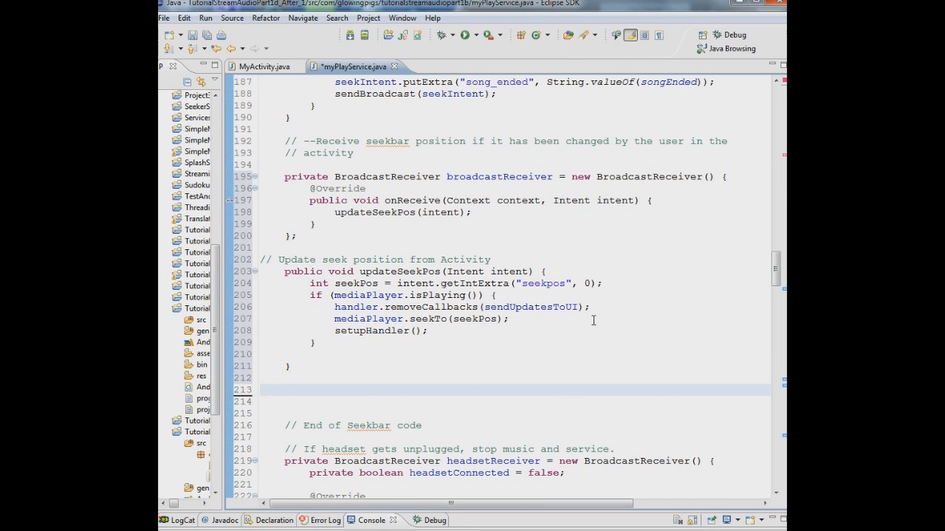
pyautogui.click(287, 390)
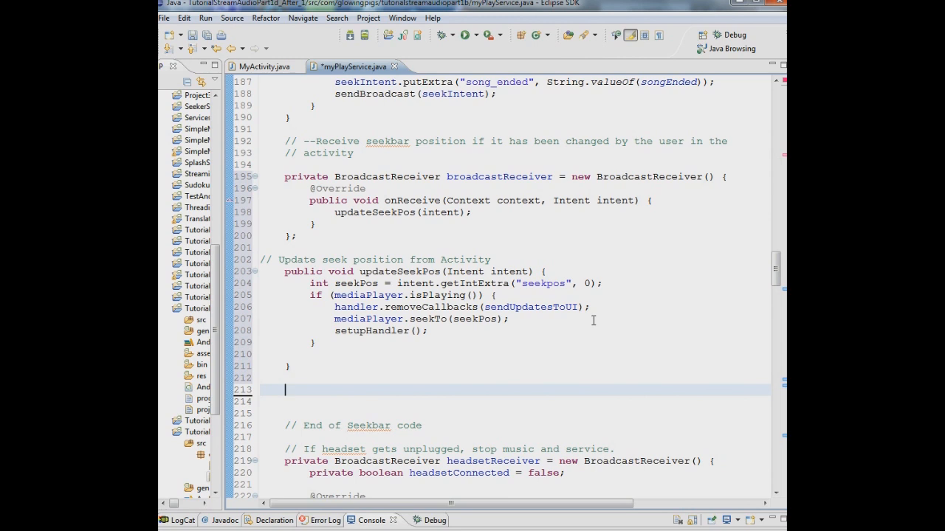
pyautogui.moveTo(328, 320)
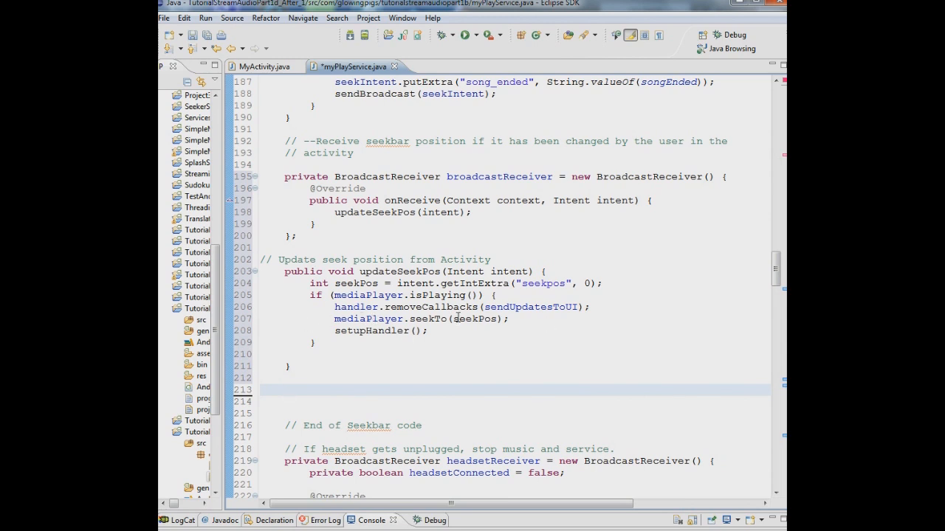
pyautogui.doubleClick(354, 283)
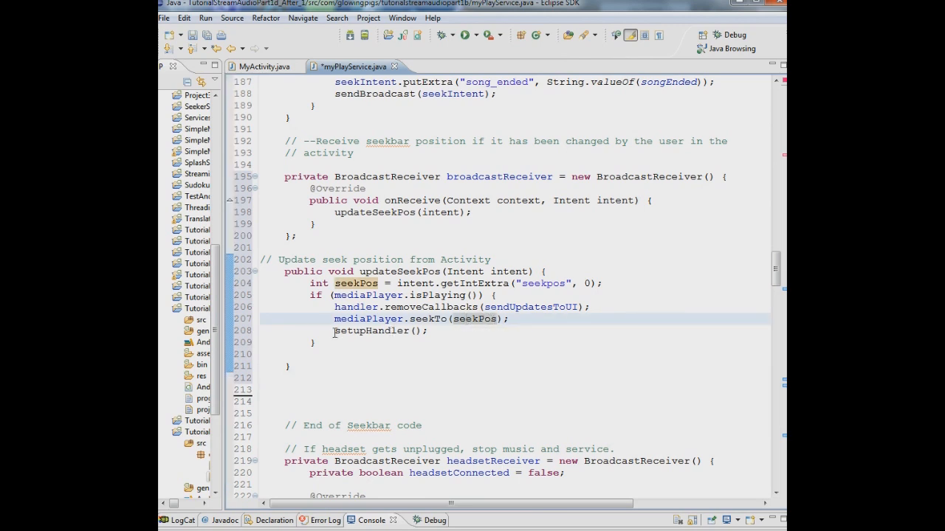
pyautogui.moveTo(537, 229)
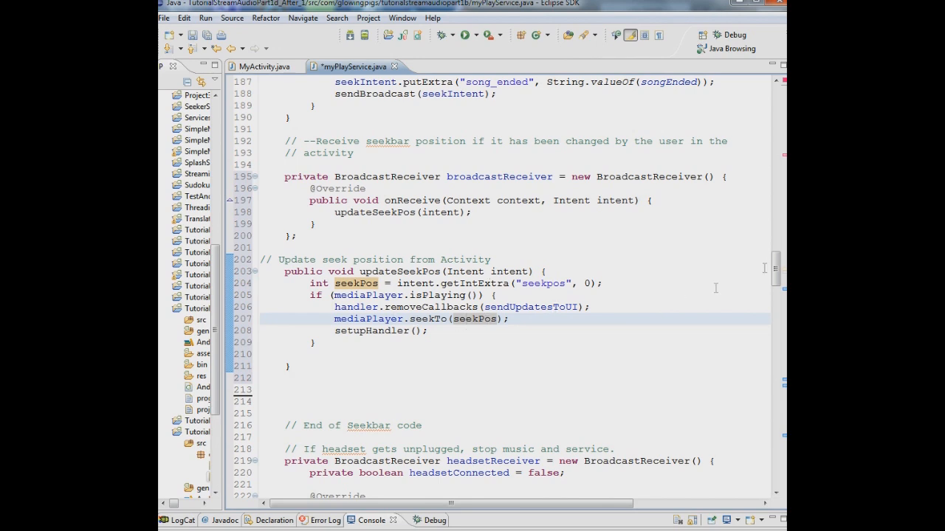
pyautogui.scroll(-3)
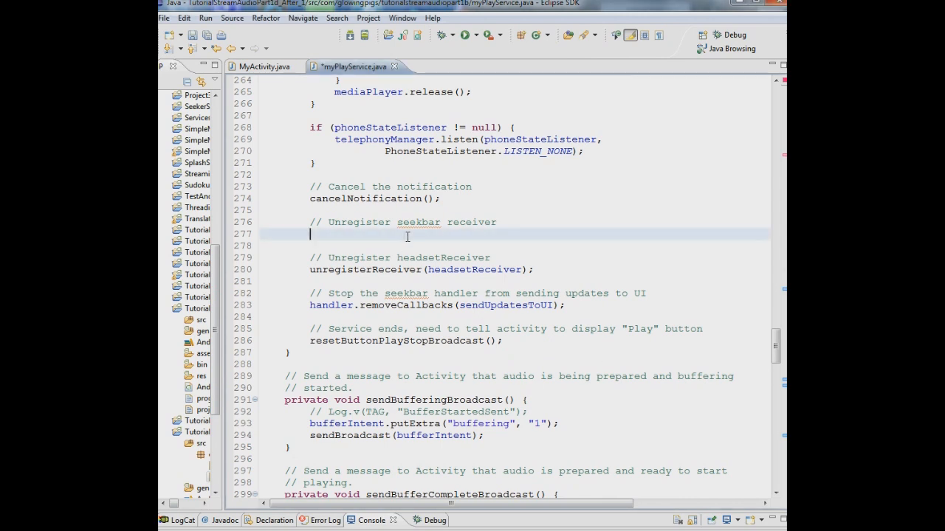
# Add unregisterReceiver(broadcastReceiver); under the 'Unregister seekbar receiver' comment in onDestroy.
pyautogui.write('unregisterReceiver(broadcastReceiver);')
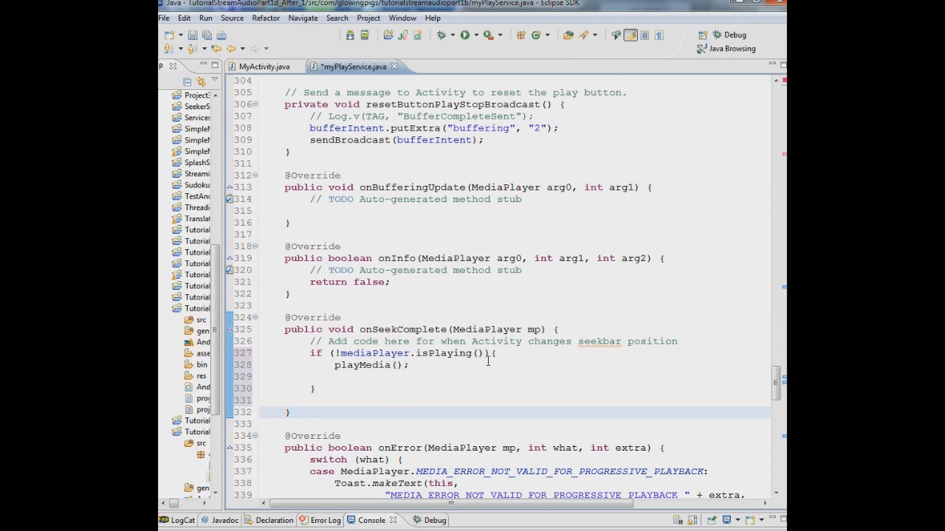
pyautogui.moveTo(490, 362)
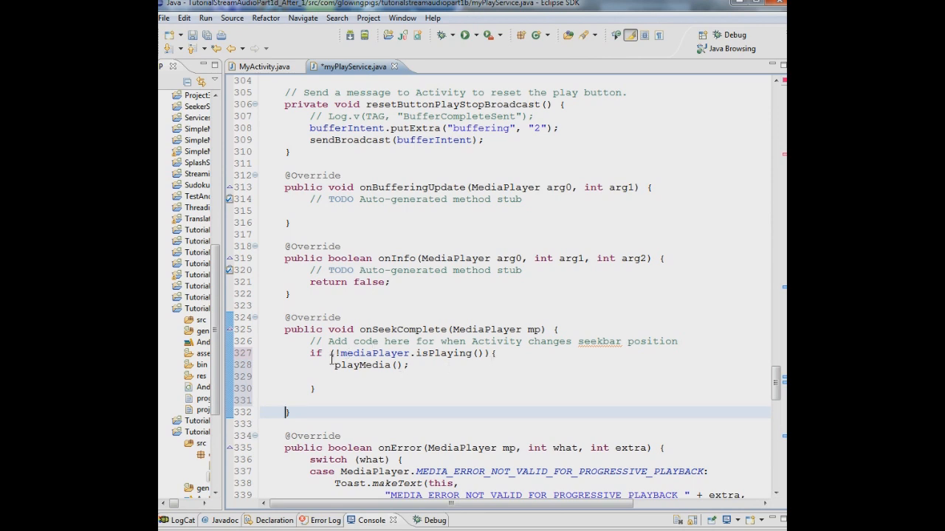
# Save myPlayService.java and reformat it with Source > Format.
pyautogui.click(192, 35)
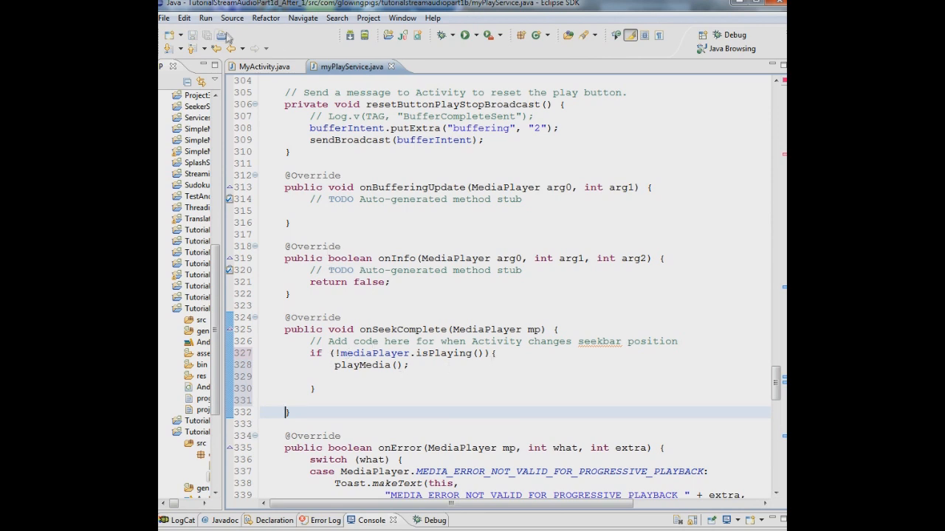
pyautogui.click(232, 18)
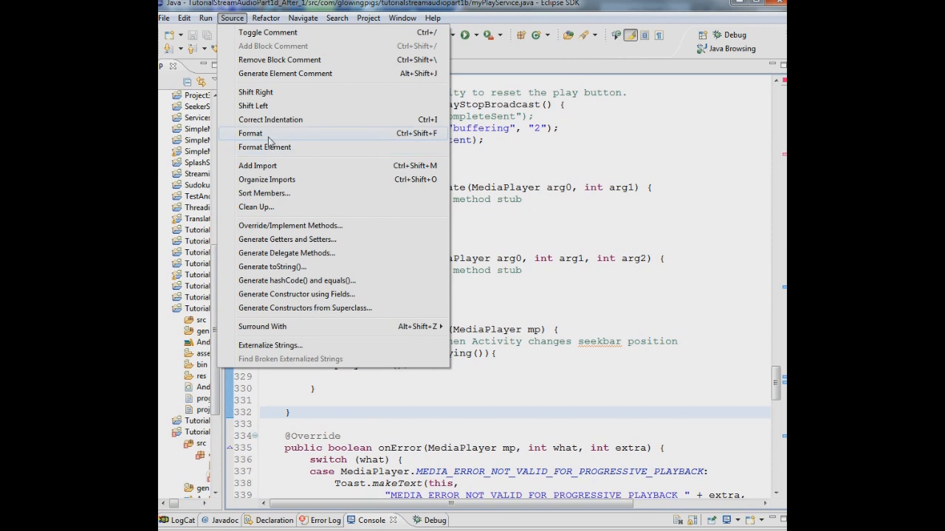
pyautogui.click(250, 133)
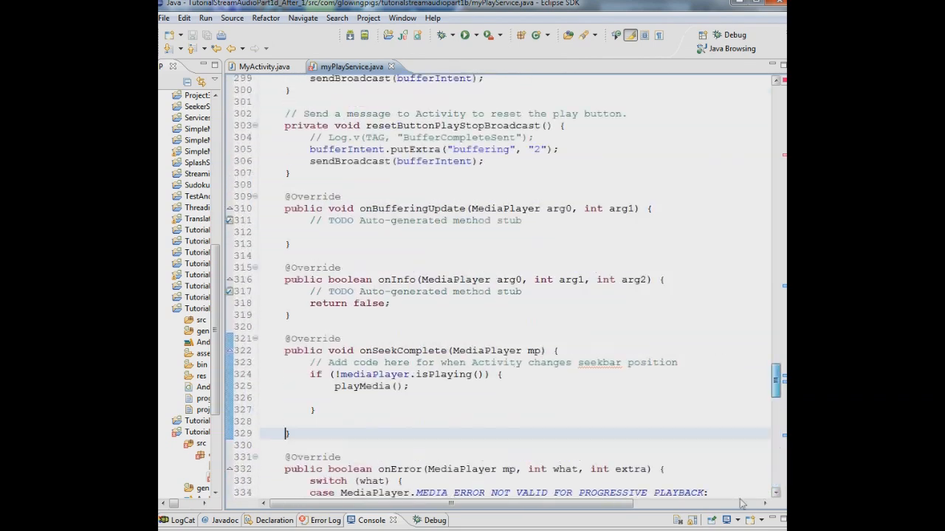
pyautogui.scroll(3)
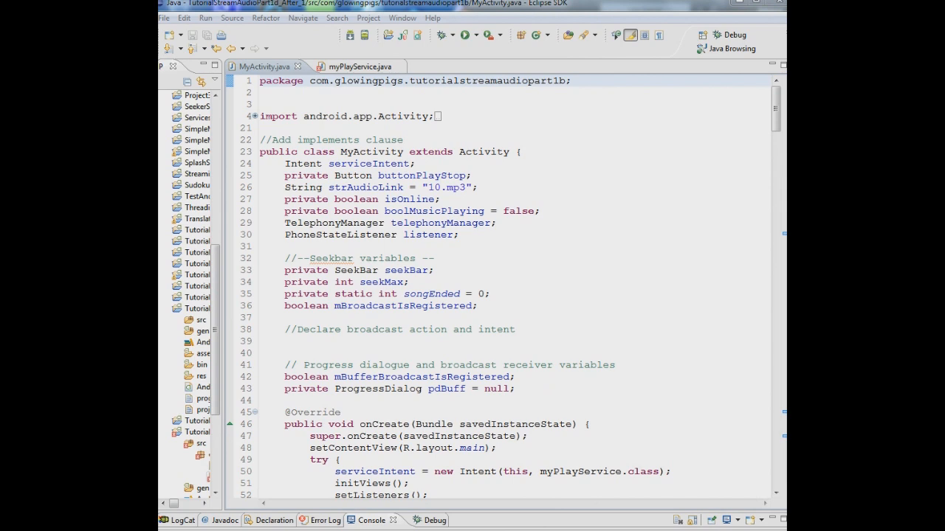
pyautogui.moveTo(726, 194)
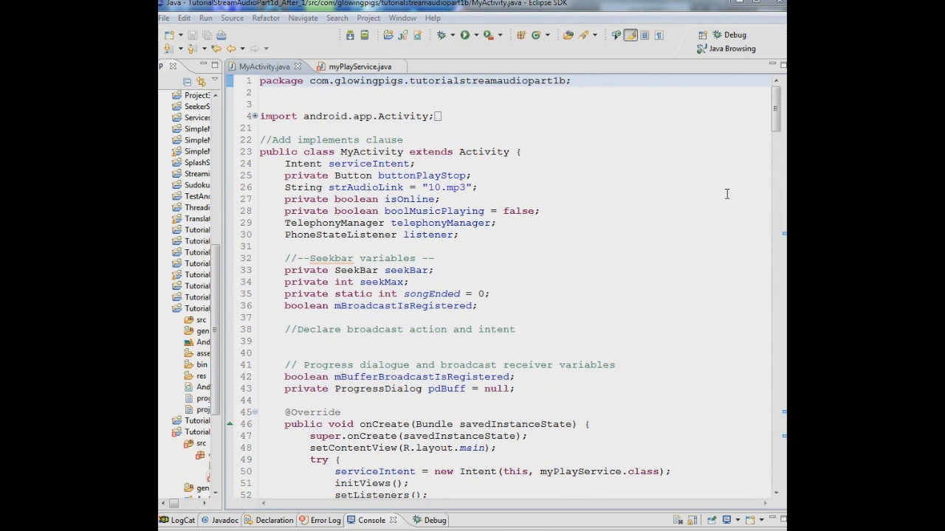
pyautogui.moveTo(766, 163)
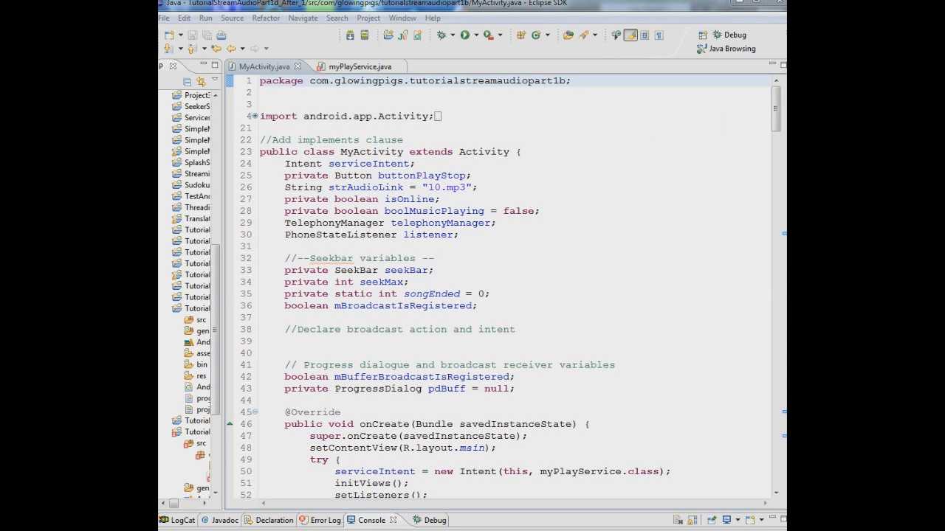
# Append 'implements OnSeekBarChangeListener' after 'extends Activity' and select the interface name.
pyautogui.click(515, 152)
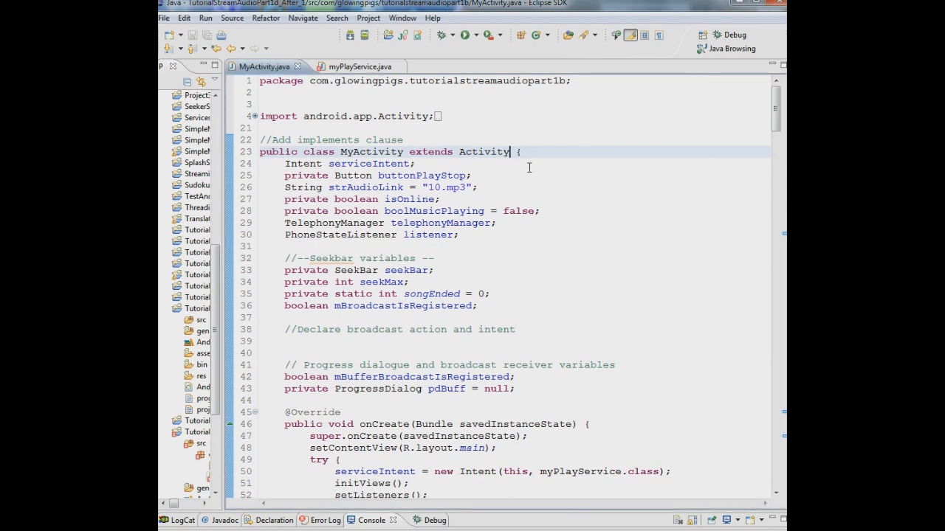
pyautogui.write('implements OnSeekBarChangeListener')
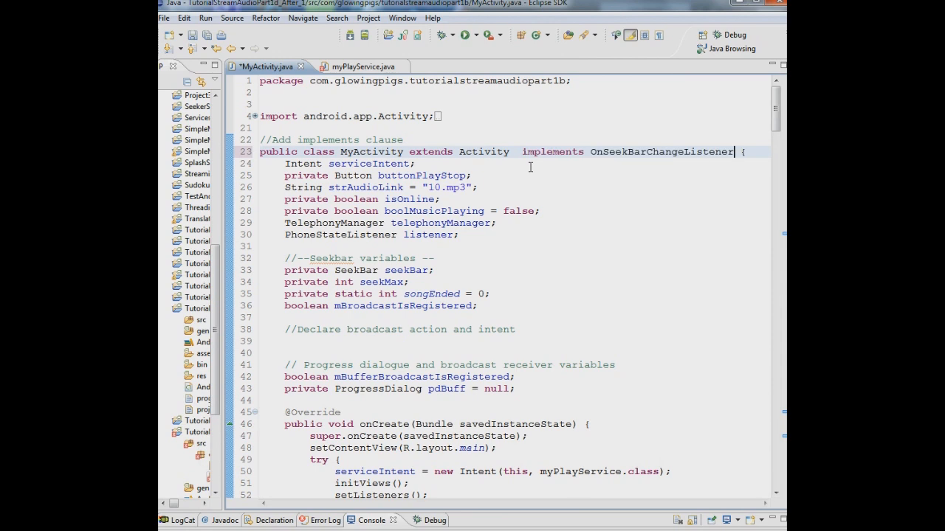
pyautogui.doubleClick(661, 151)
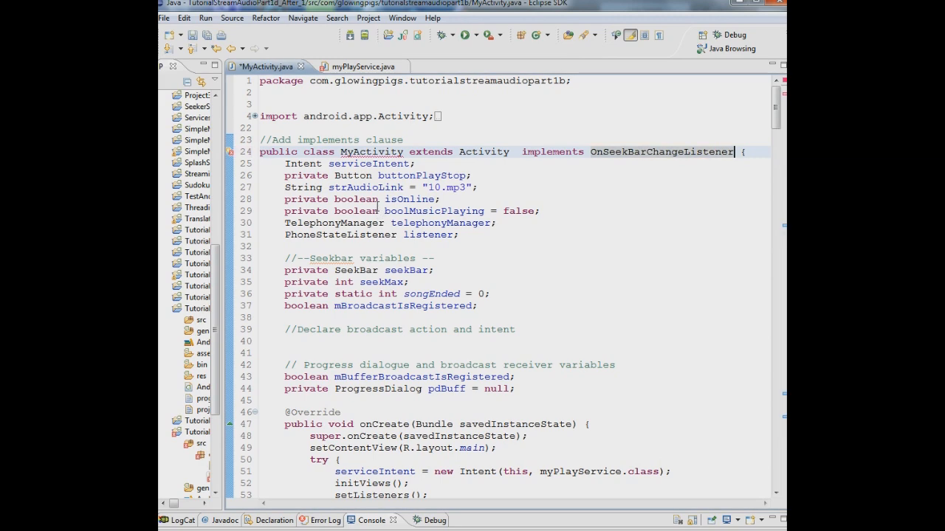
# Scroll down MyActivity to the generated onProgressChanged, onStartTrackingTouch and onStopTrackingTouch stubs.
pyautogui.scroll(-3)
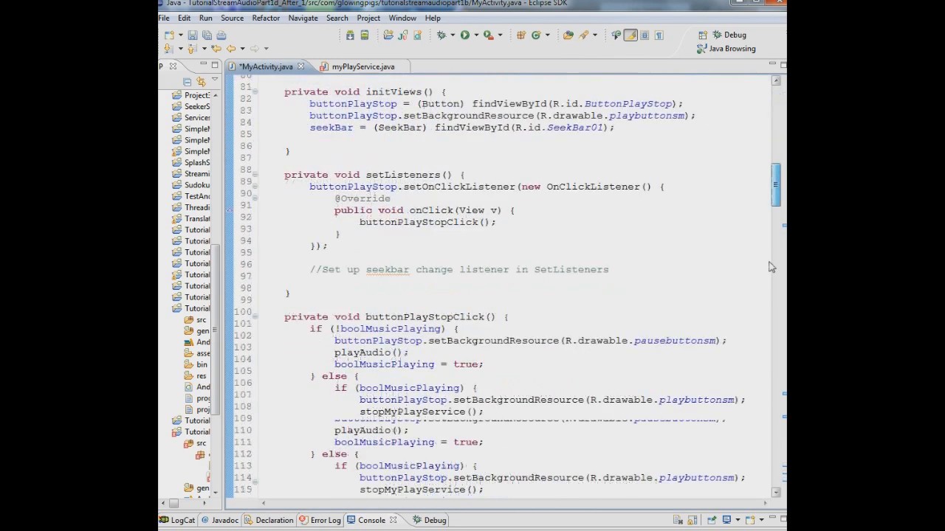
pyautogui.scroll(-3)
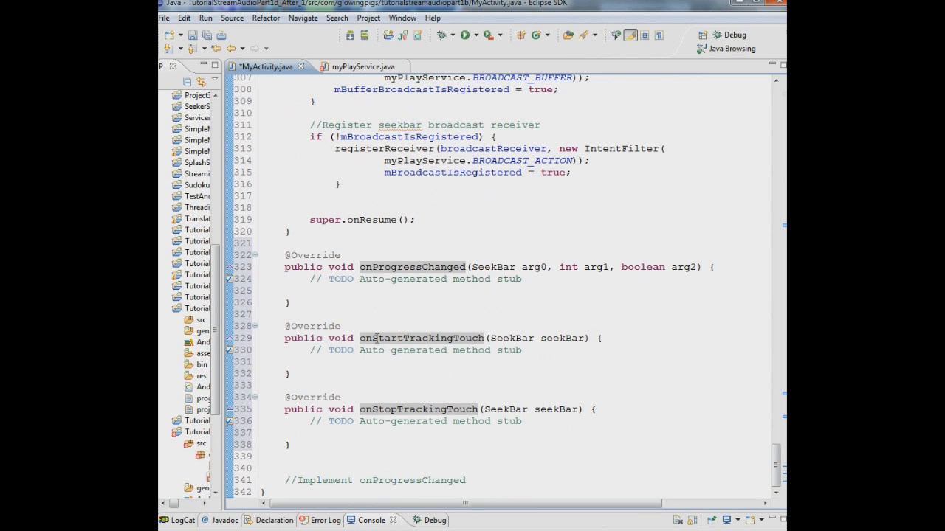
pyautogui.moveTo(428, 340)
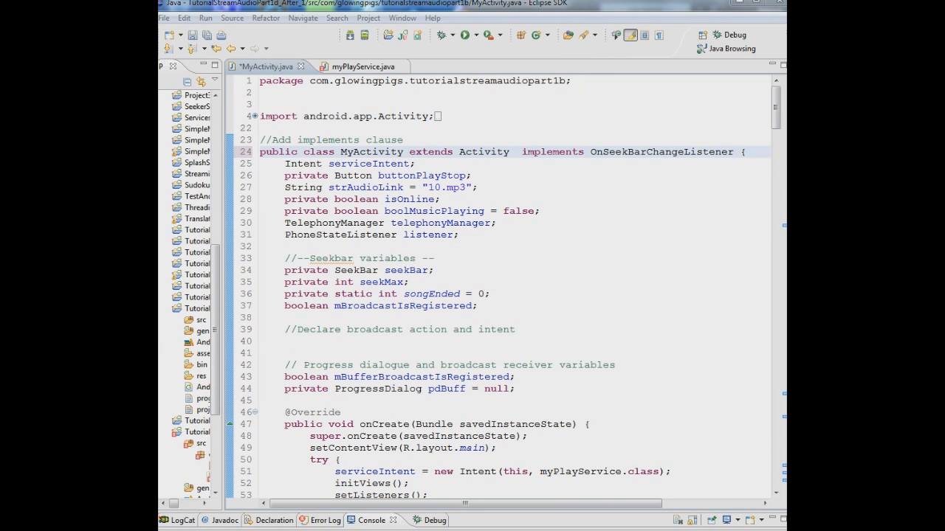
pyautogui.moveTo(607, 274)
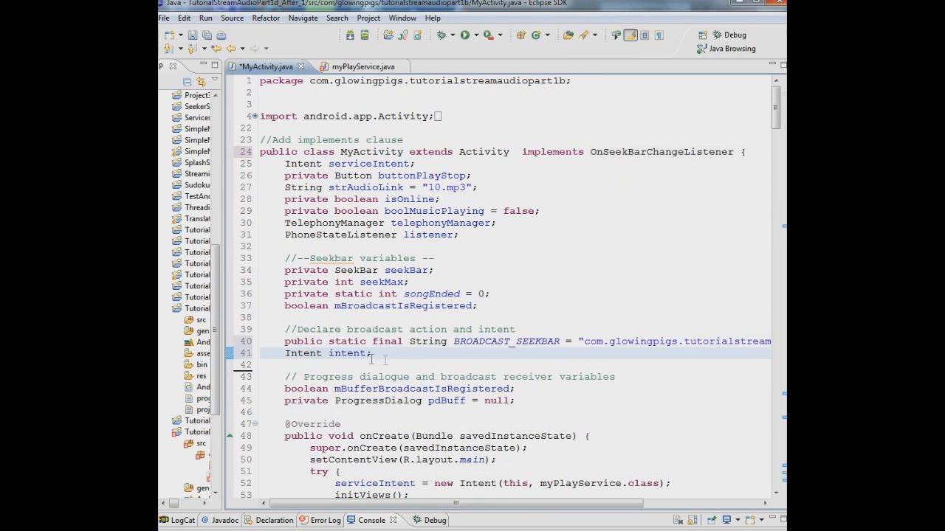
pyautogui.moveTo(567, 345)
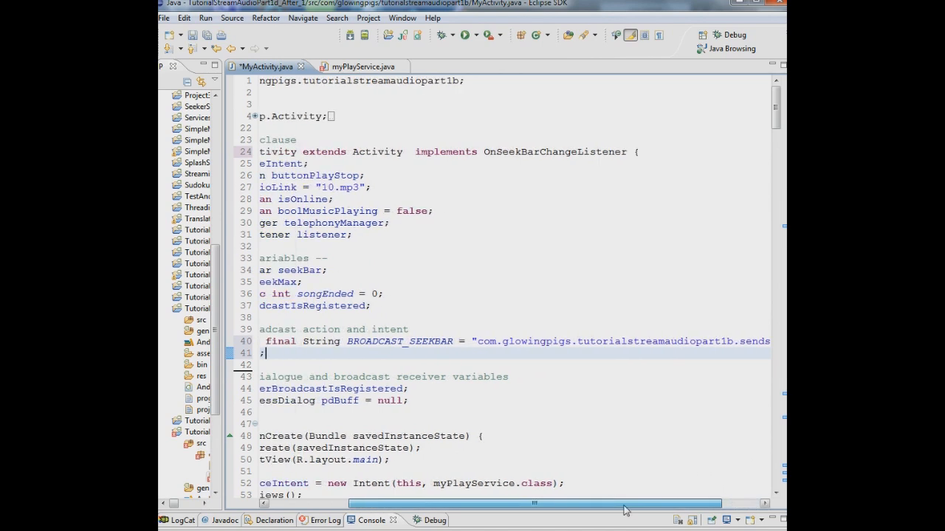
# Check the seekbar receiver code in the myPlayService tab, then return to MyActivity.
pyautogui.hscroll(-3)
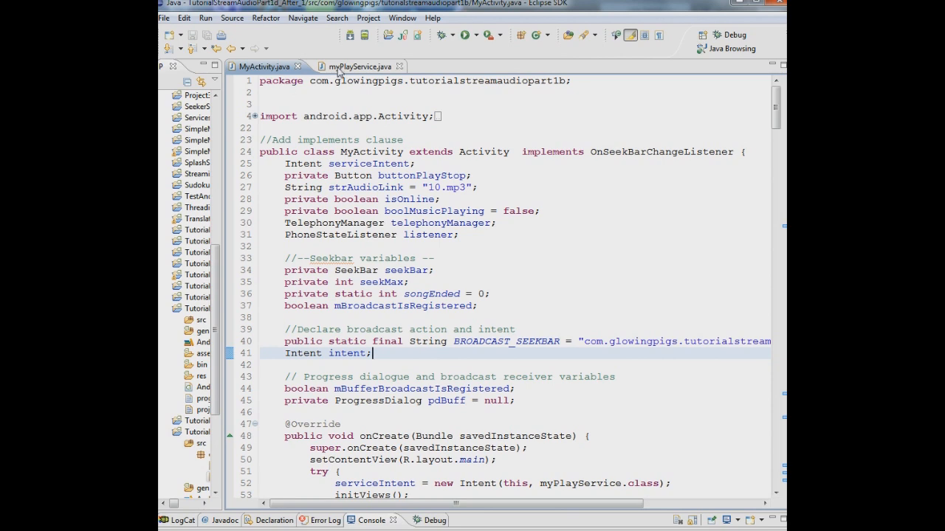
pyautogui.click(355, 67)
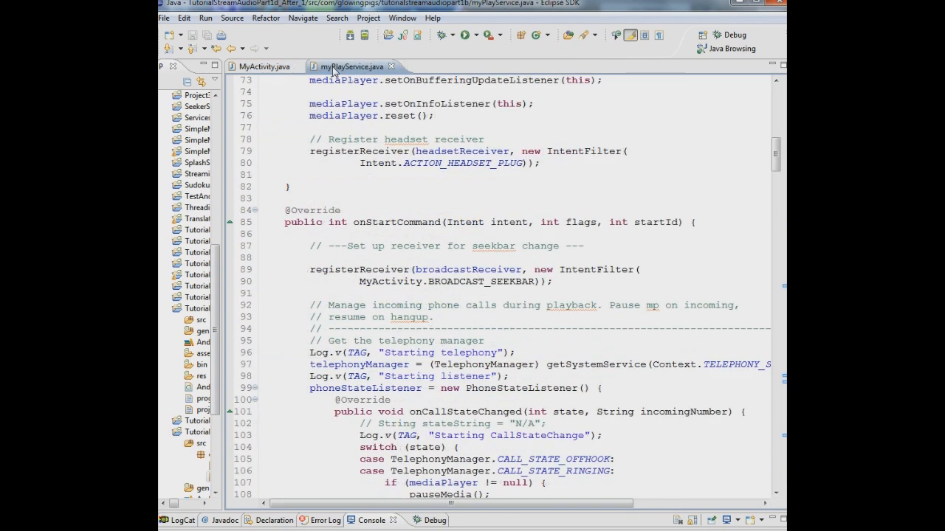
pyautogui.doubleClick(484, 281)
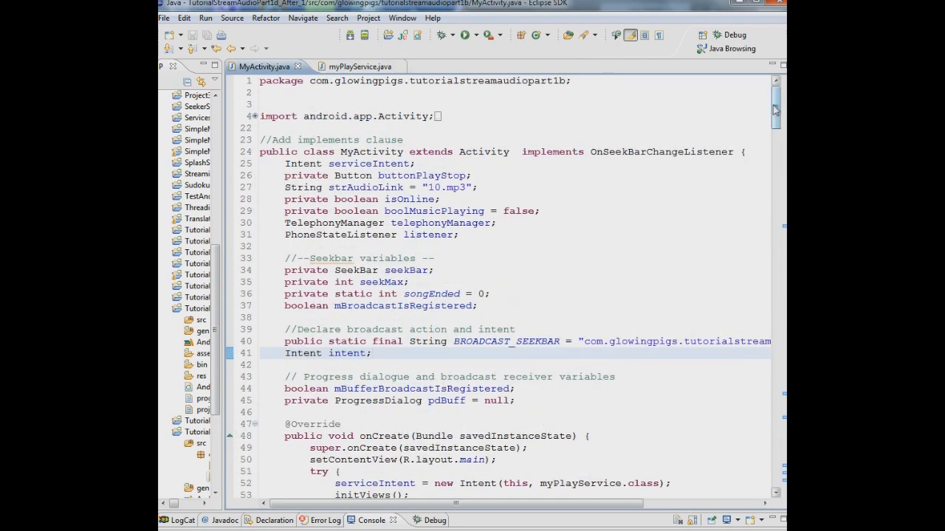
# Scroll to onCreate's try block and write the 'broadcast' comment for the seekbar intent.
pyautogui.scroll(-3)
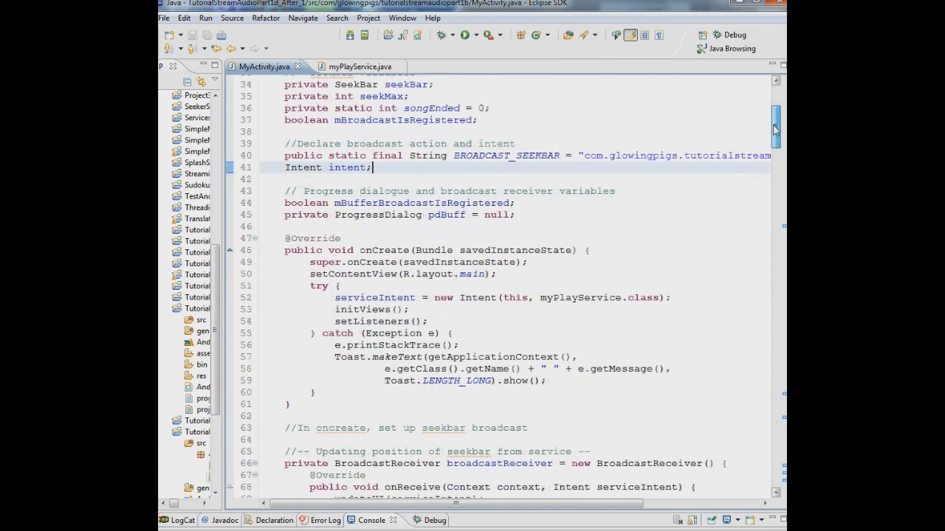
pyautogui.scroll(-3)
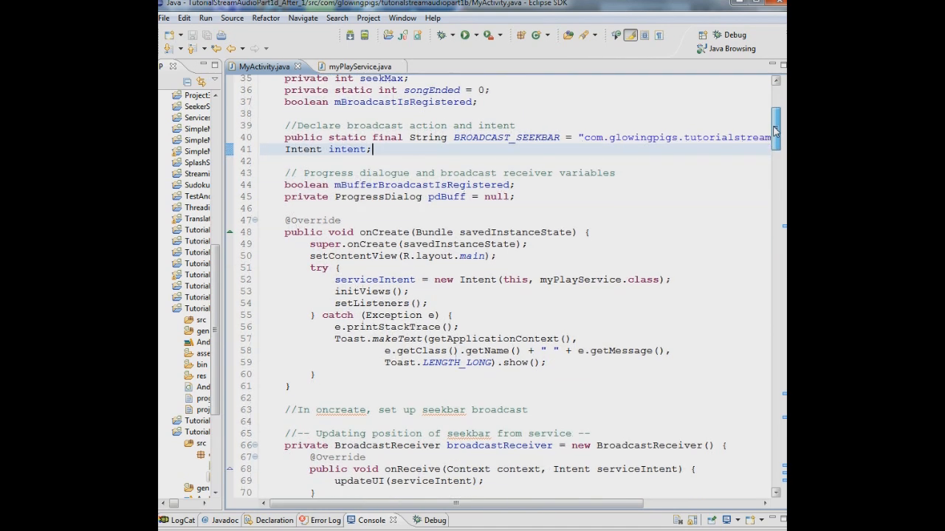
pyautogui.scroll(-3)
pyautogui.write('intent = new Intent(BROADCAST_SEEKBAR);')
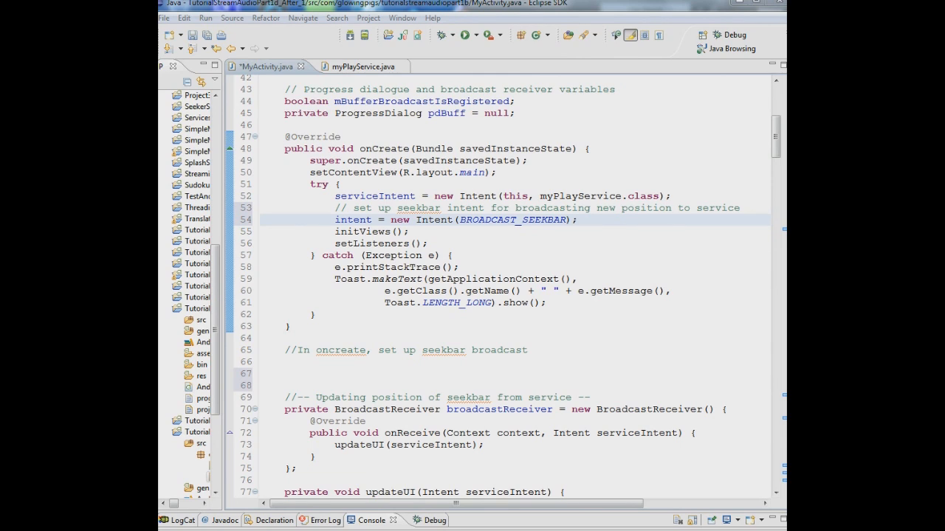
pyautogui.scroll(-3)
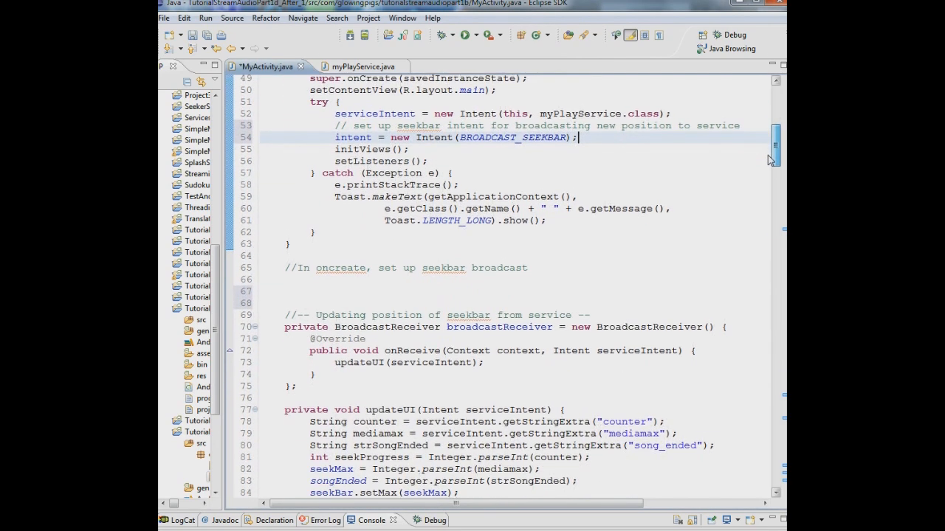
pyautogui.scroll(-3)
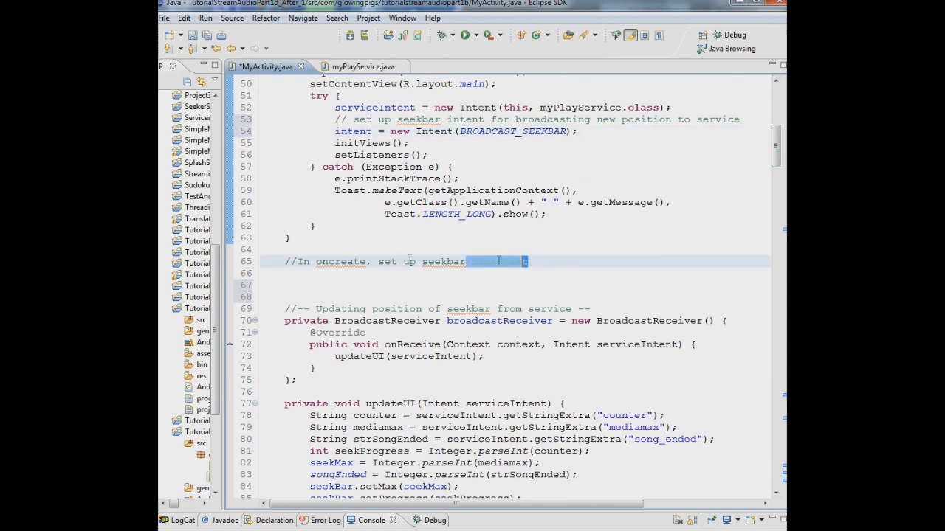
pyautogui.write('broadcast')
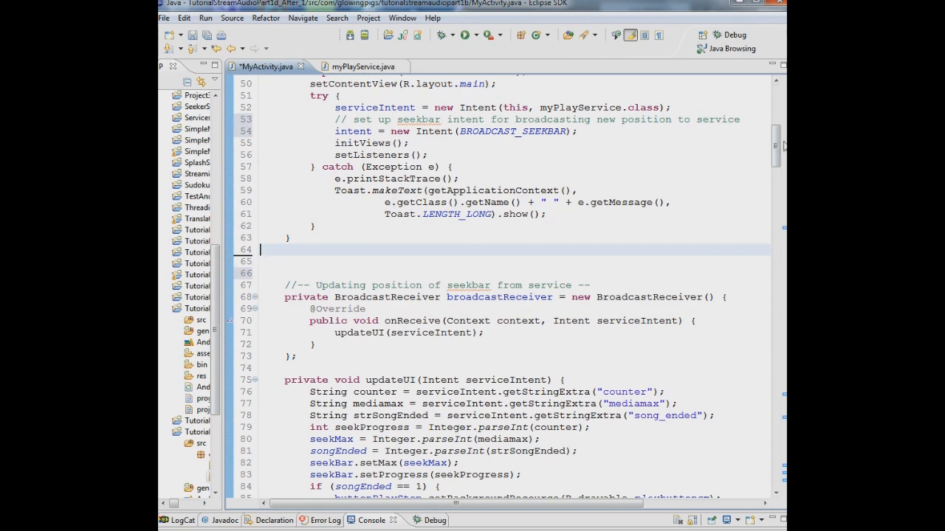
# Add seekBar.setOnSeekBarChangeListener(this); in setListeners and save MyActivity.java.
pyautogui.scroll(-3)
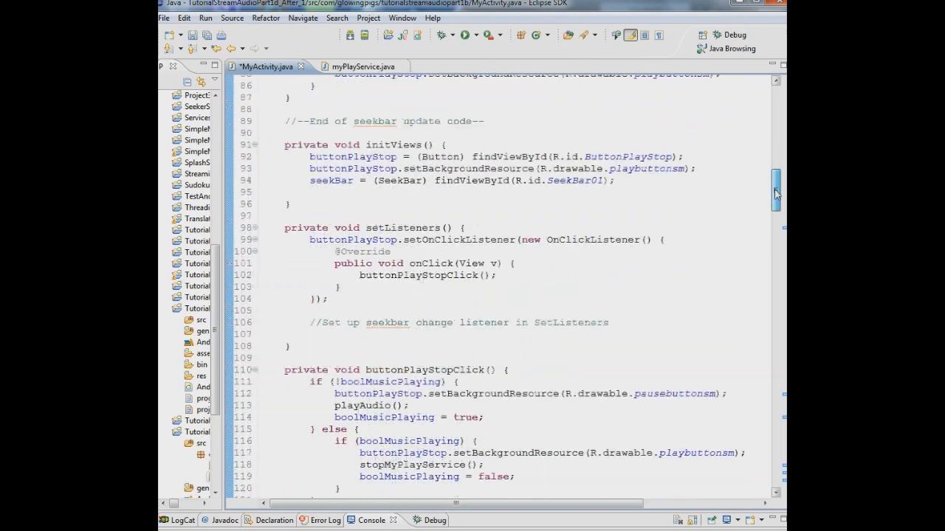
pyautogui.scroll(-3)
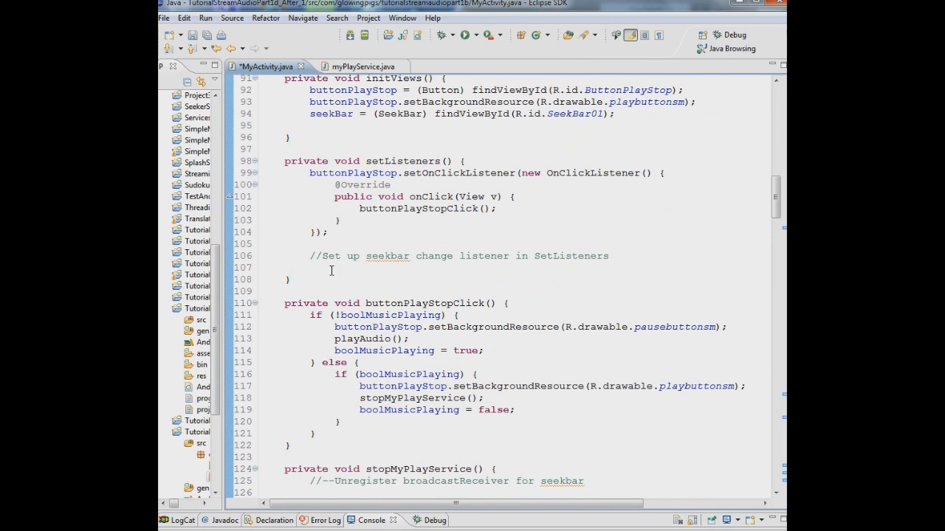
pyautogui.click(332, 267)
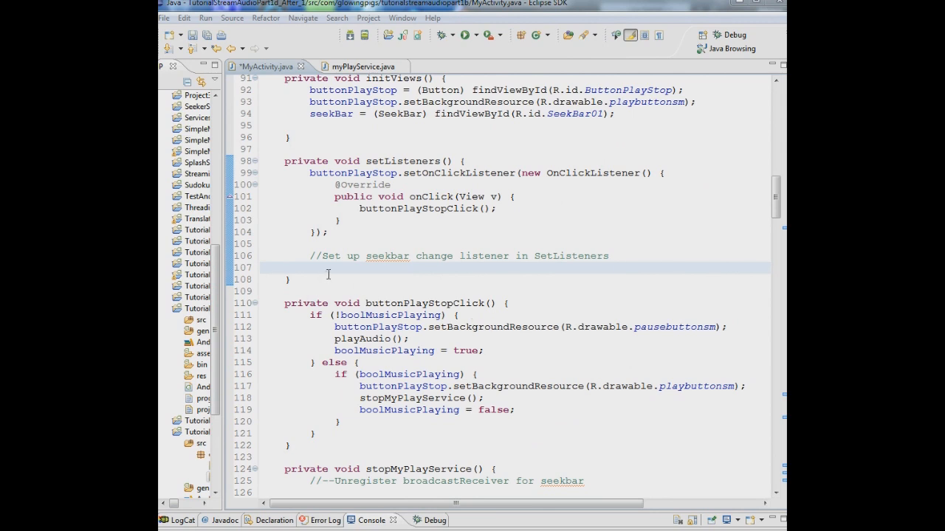
pyautogui.moveTo(338, 270)
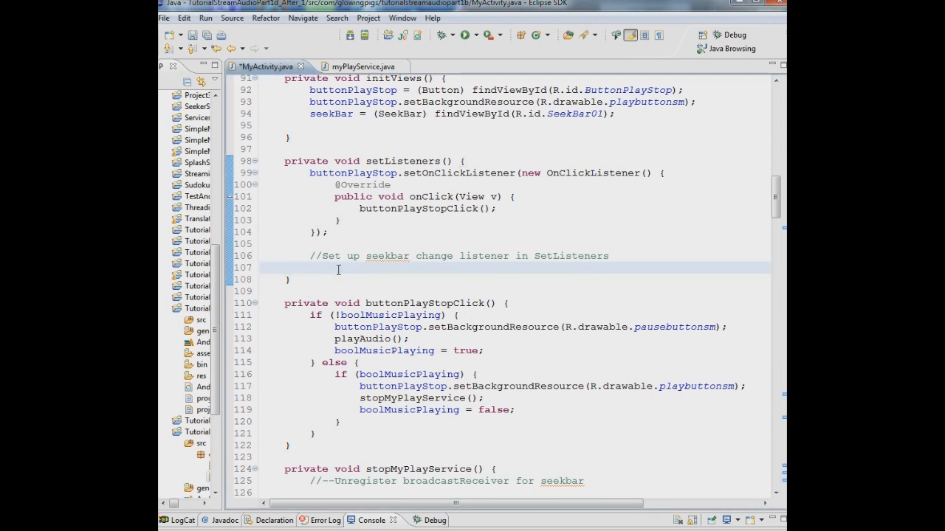
pyautogui.write('seekBar.setOnSeekBarChangeListener(this);')
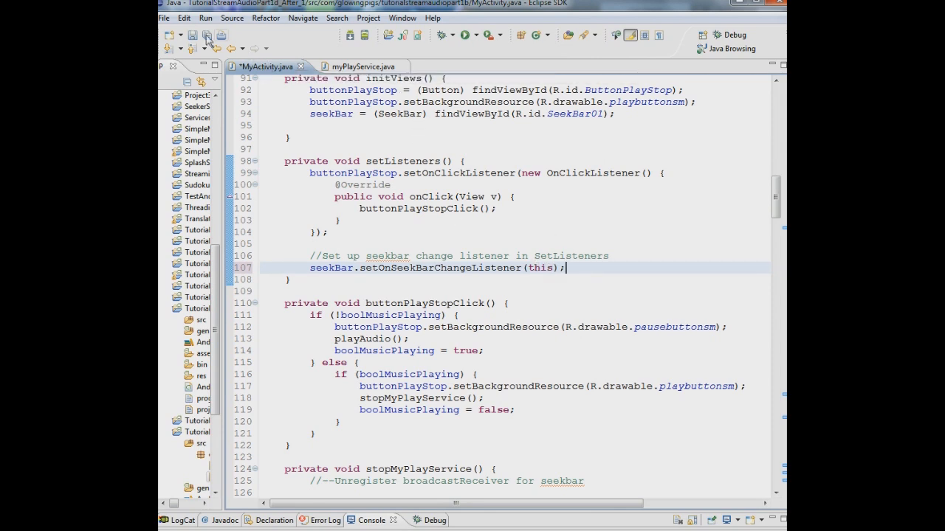
pyautogui.click(194, 35)
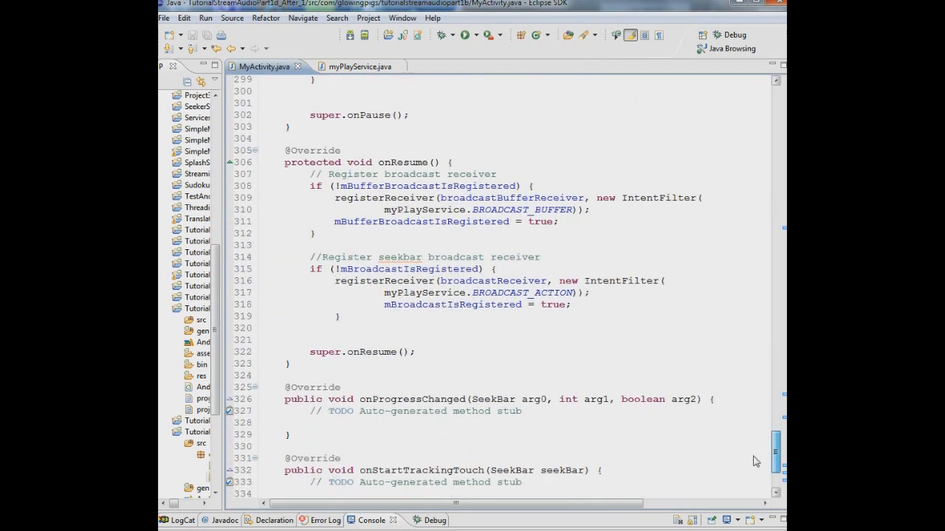
# Add an if (fromUser) block in onProgressChanged broadcasting the progress as seekpos, then save.
pyautogui.scroll(-3)
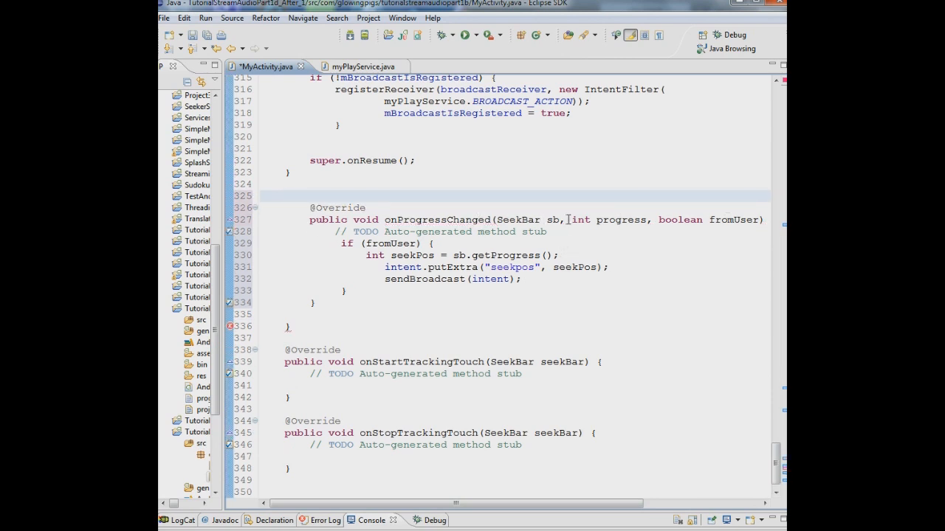
pyautogui.moveTo(561, 219)
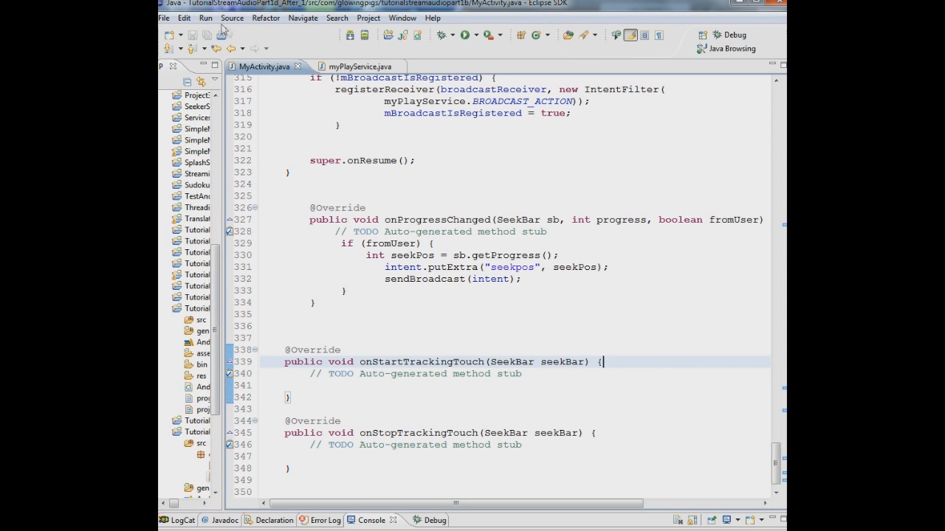
pyautogui.click(231, 18)
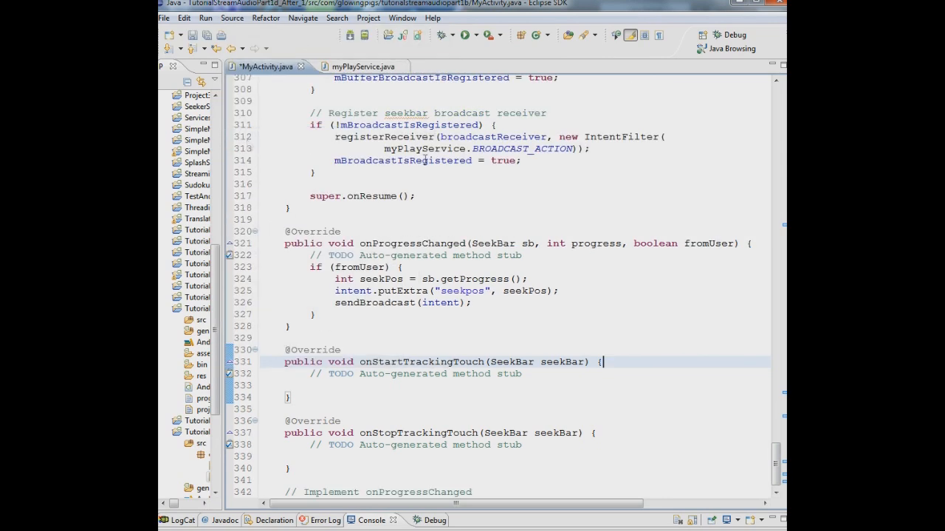
# Delete surplus blank lines in MyActivity.java, save, and select the TutorialStreamAudioPart1d_After_1 project.
pyautogui.scroll(-3)
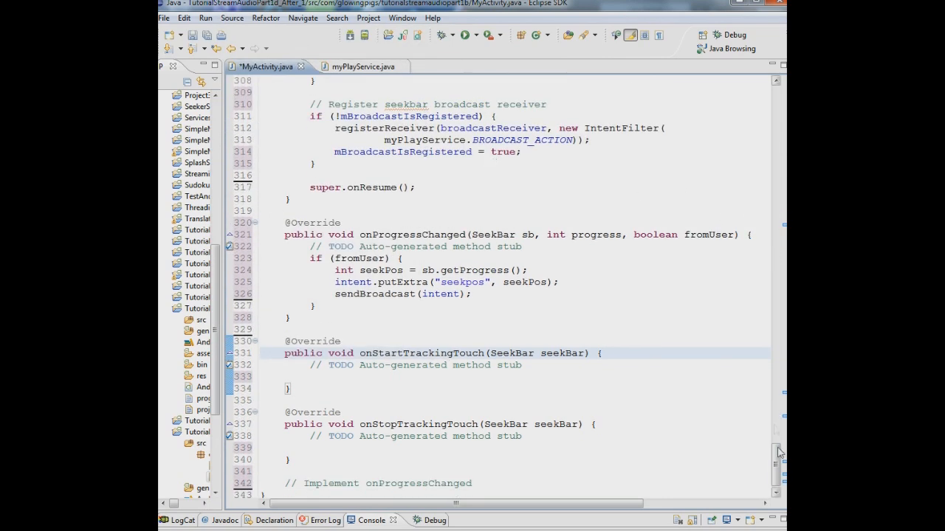
pyautogui.scroll(3)
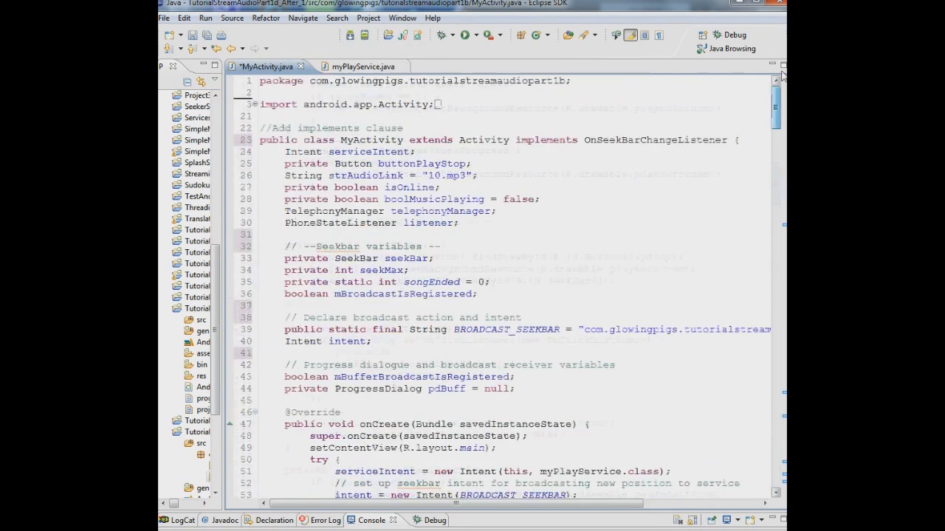
pyautogui.scroll(-3)
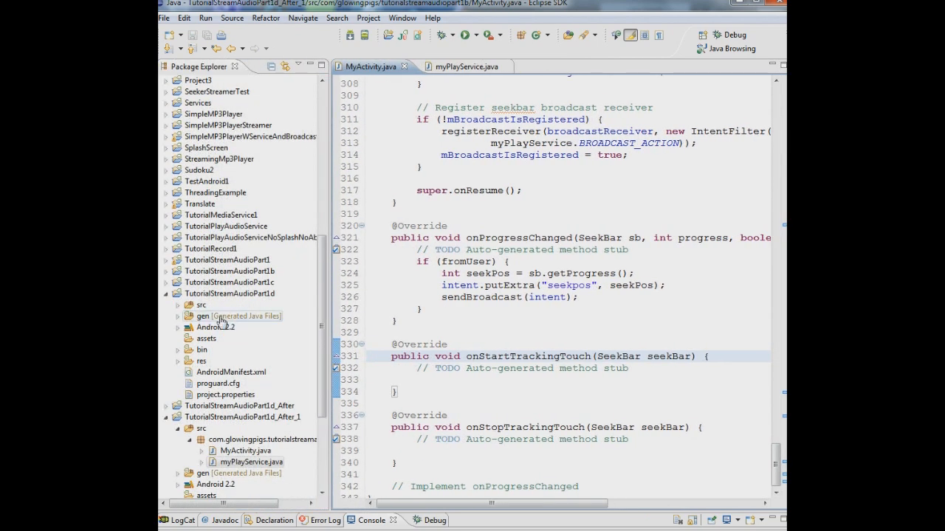
pyautogui.moveTo(247, 360)
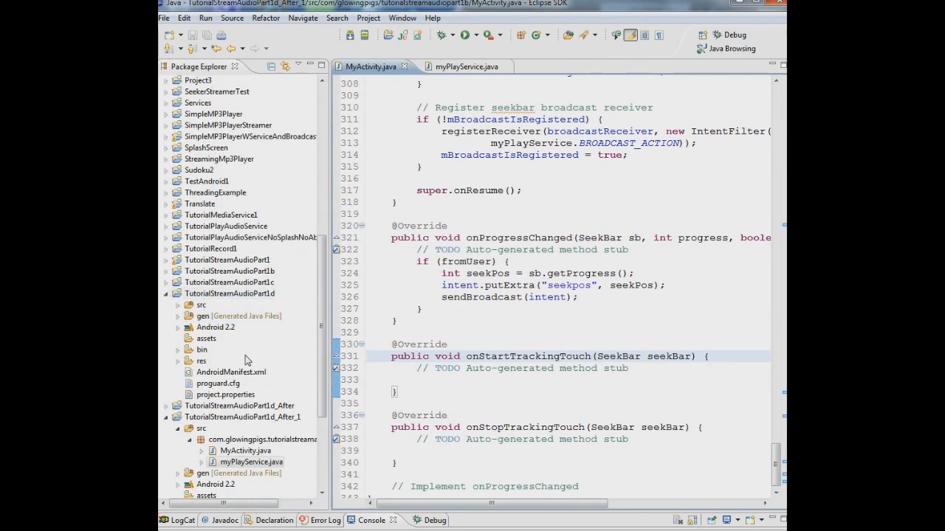
pyautogui.click(242, 417)
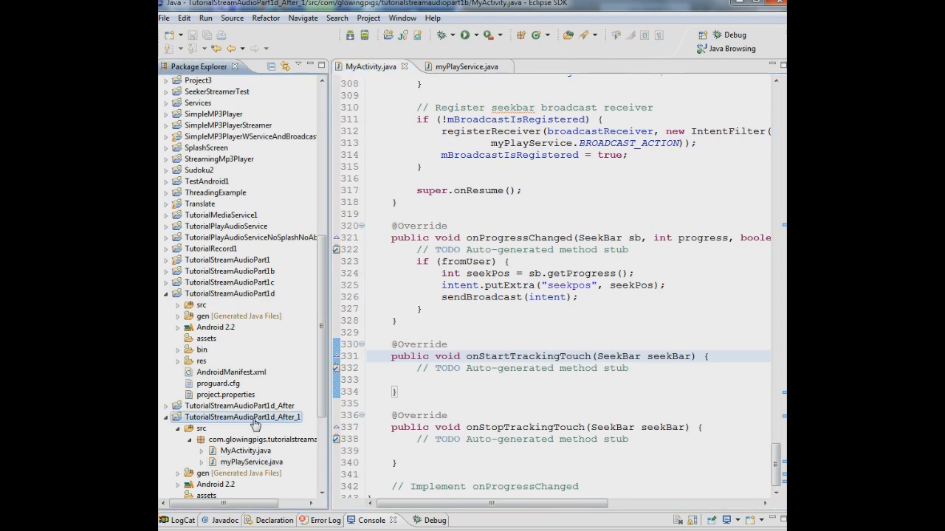
# Run TutorialStreamAudioPart1d_After_1 as an Android Application from the project's context menu.
pyautogui.rightClick(255, 417)
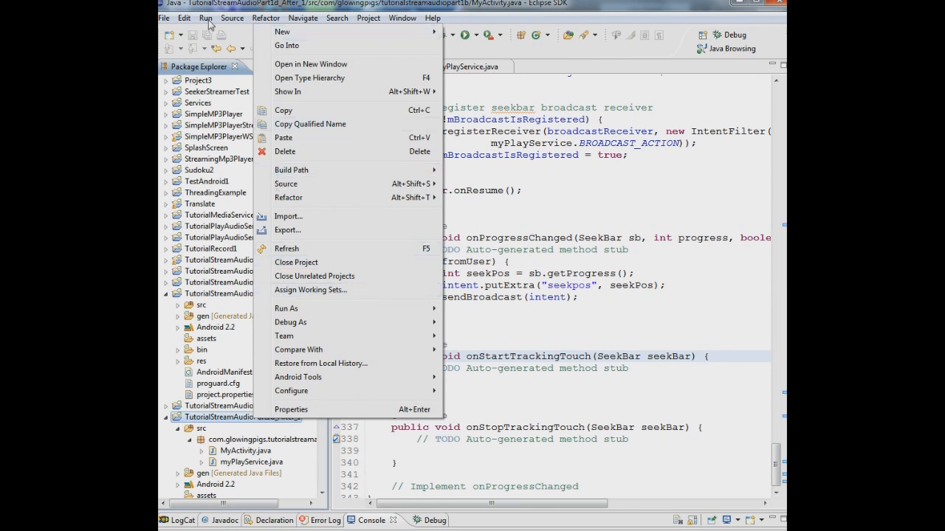
pyautogui.click(205, 18)
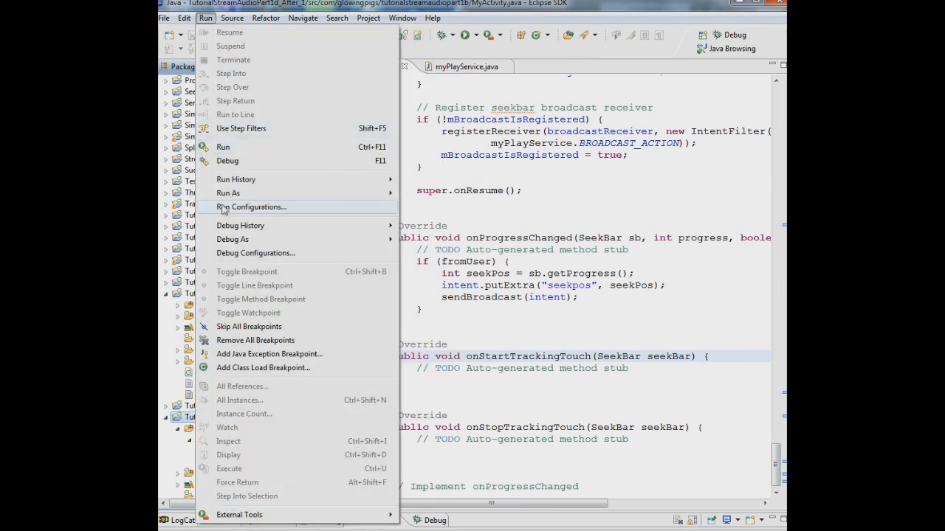
pyautogui.click(251, 207)
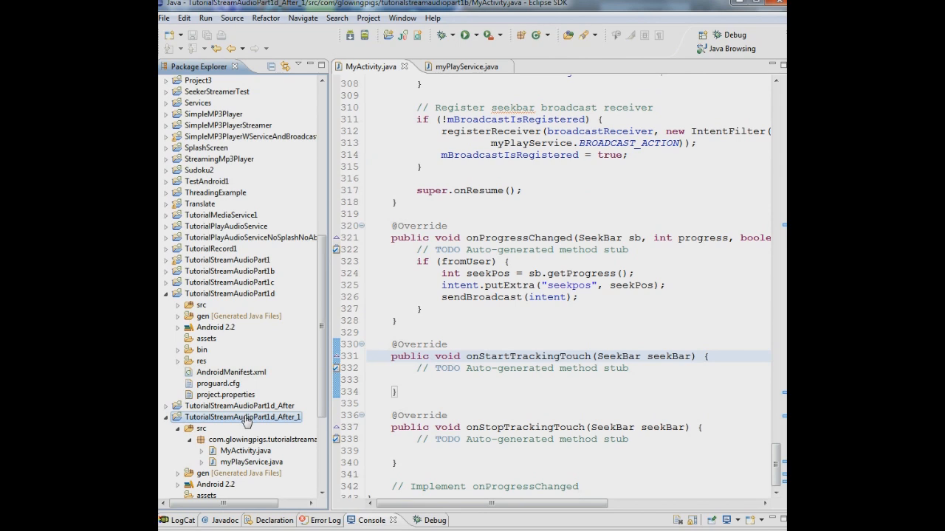
pyautogui.rightClick(242, 417)
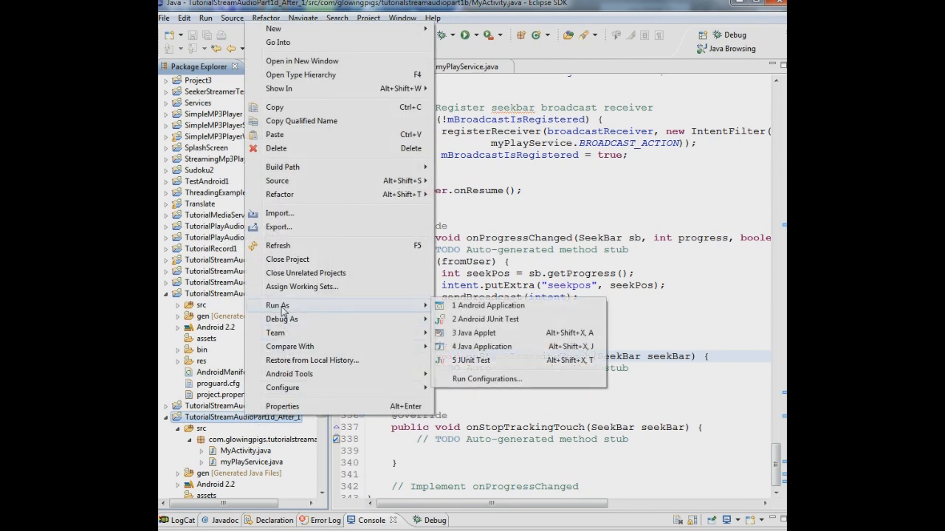
pyautogui.click(488, 305)
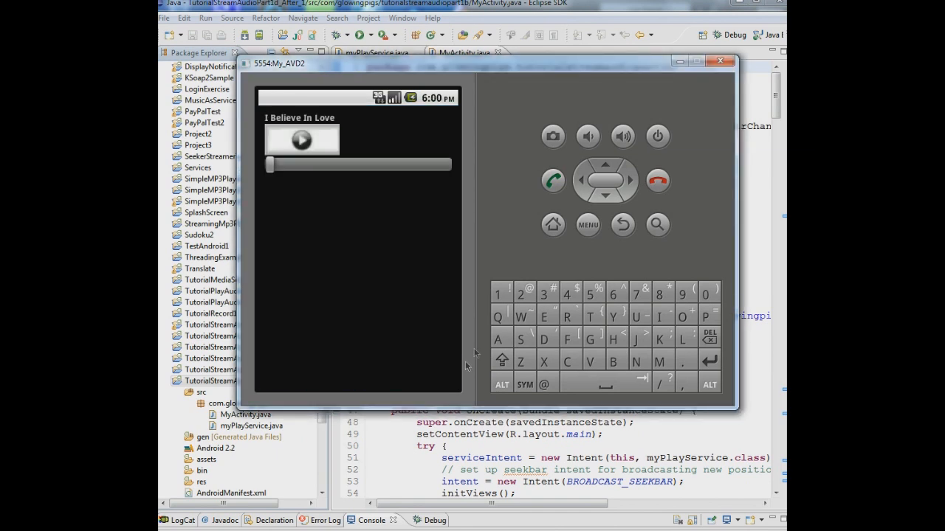
# Start streaming 'I Believe In Love' with the emulator's play button.
pyautogui.click(302, 141)
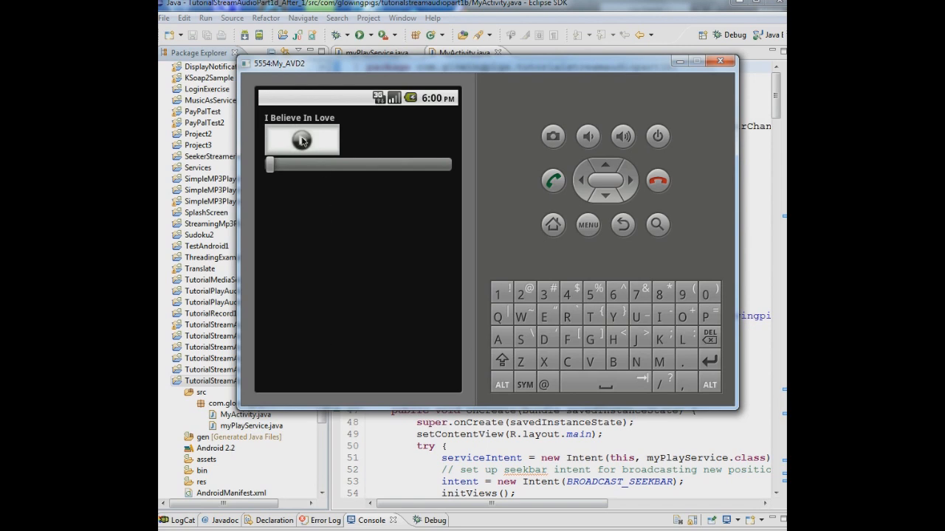
pyautogui.click(301, 140)
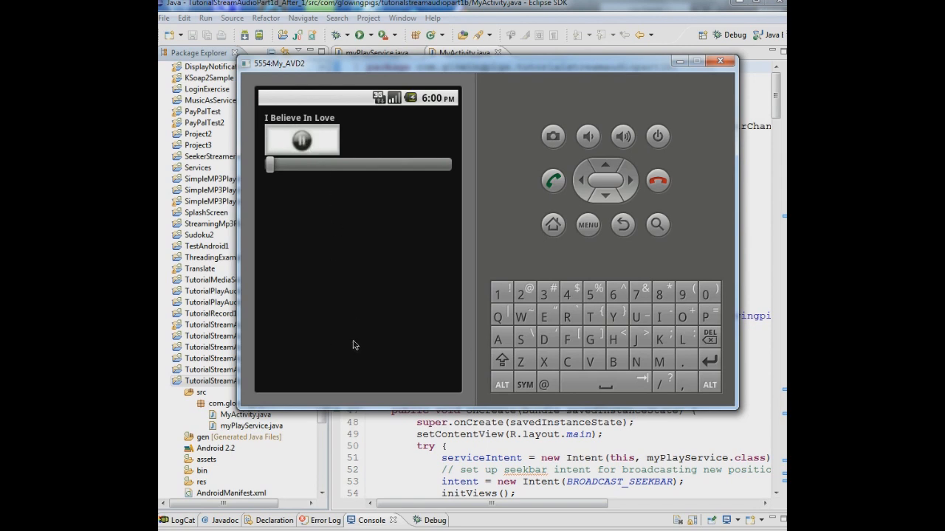
pyautogui.click(301, 141)
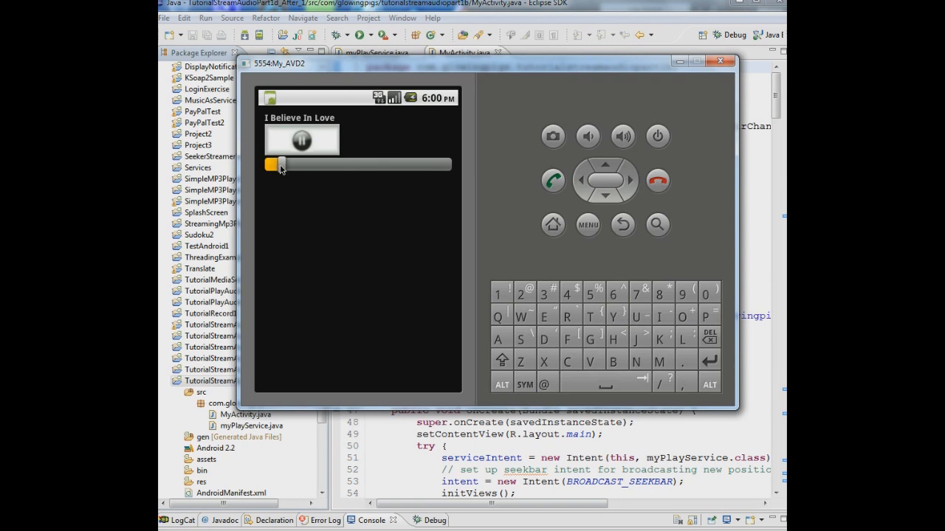
# Drag the seekbar ahead to about 40%, then 60%, and pause playback.
pyautogui.moveTo(279, 164); pyautogui.dragTo(369, 164)
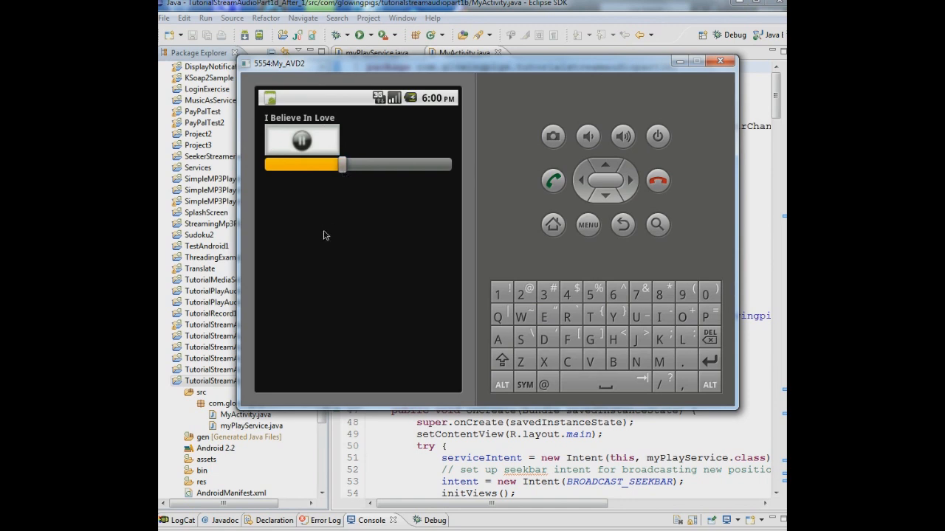
pyautogui.moveTo(343, 165); pyautogui.dragTo(369, 165)
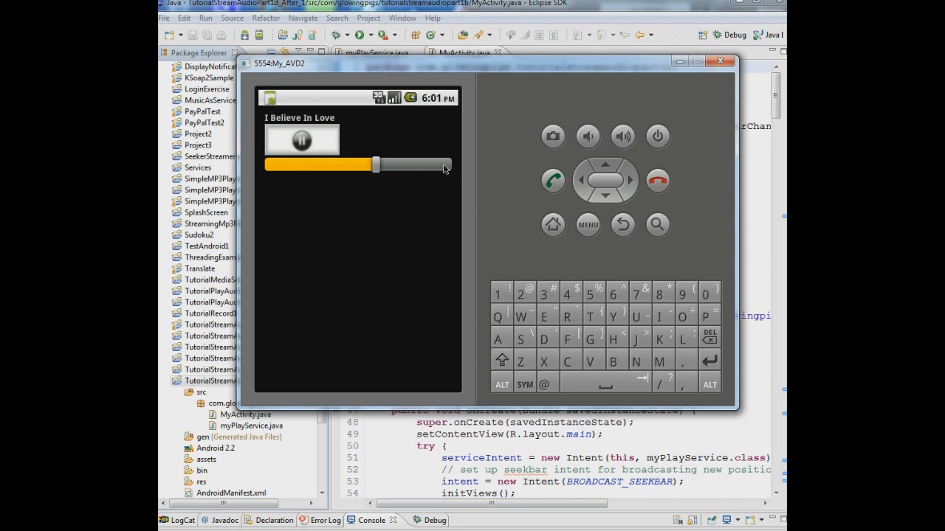
pyautogui.click(301, 140)
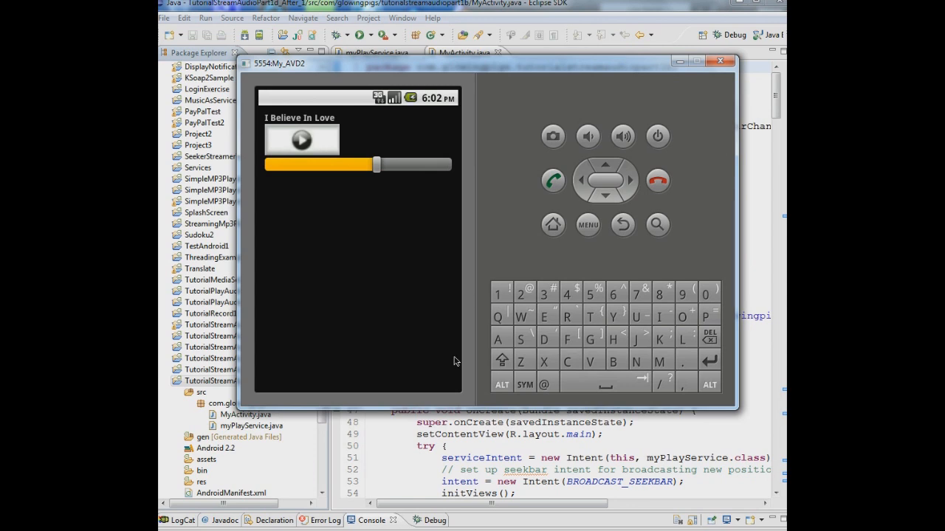
pyautogui.moveTo(473, 242)
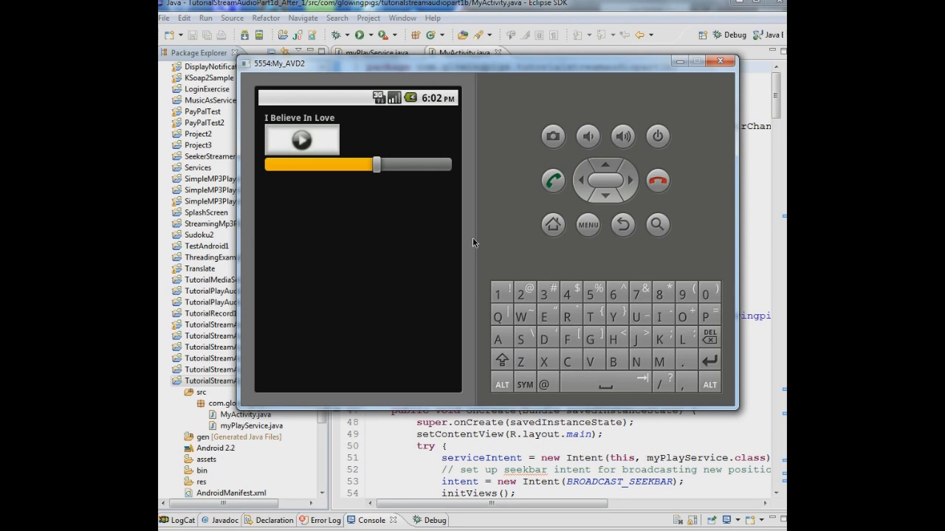